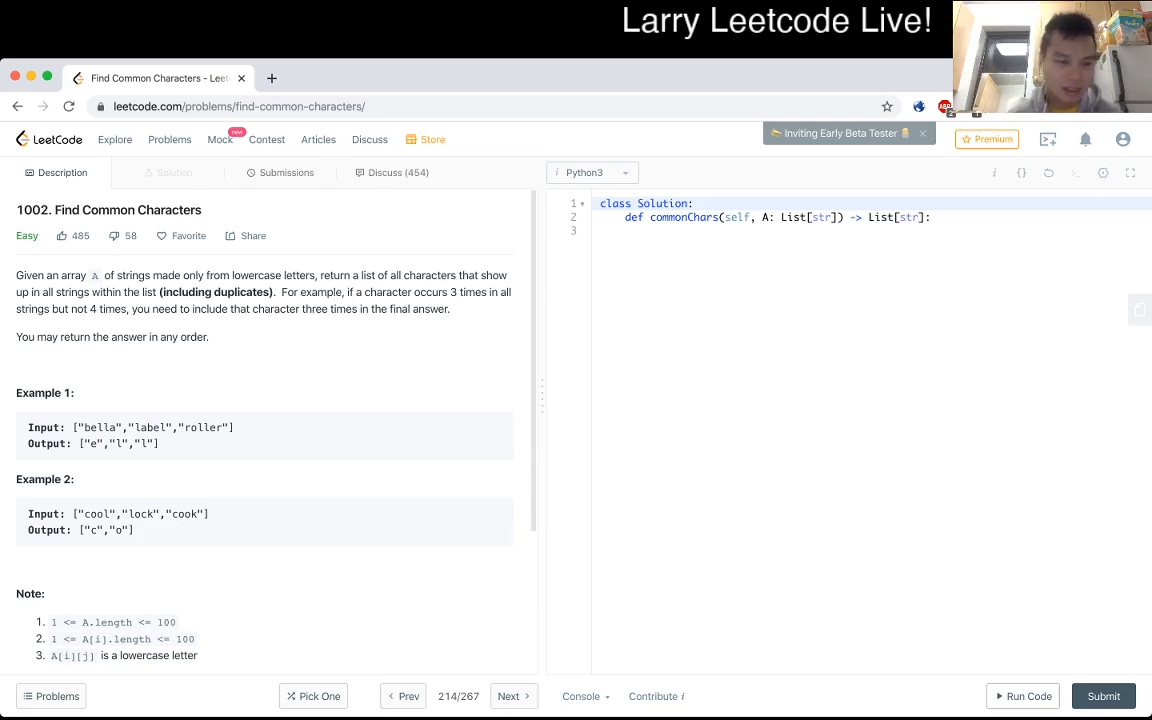
Read through the problem and start a total_counts = collections.defaultdict() counter
scroll("down", 3)
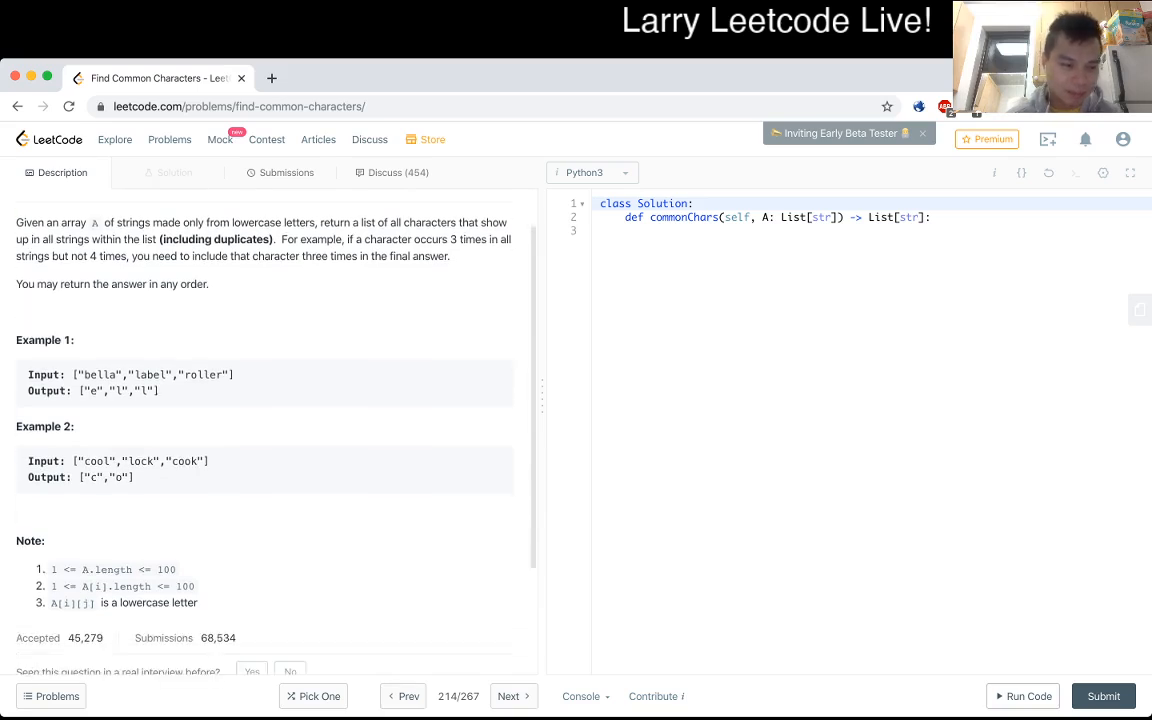
scroll("down", 3)
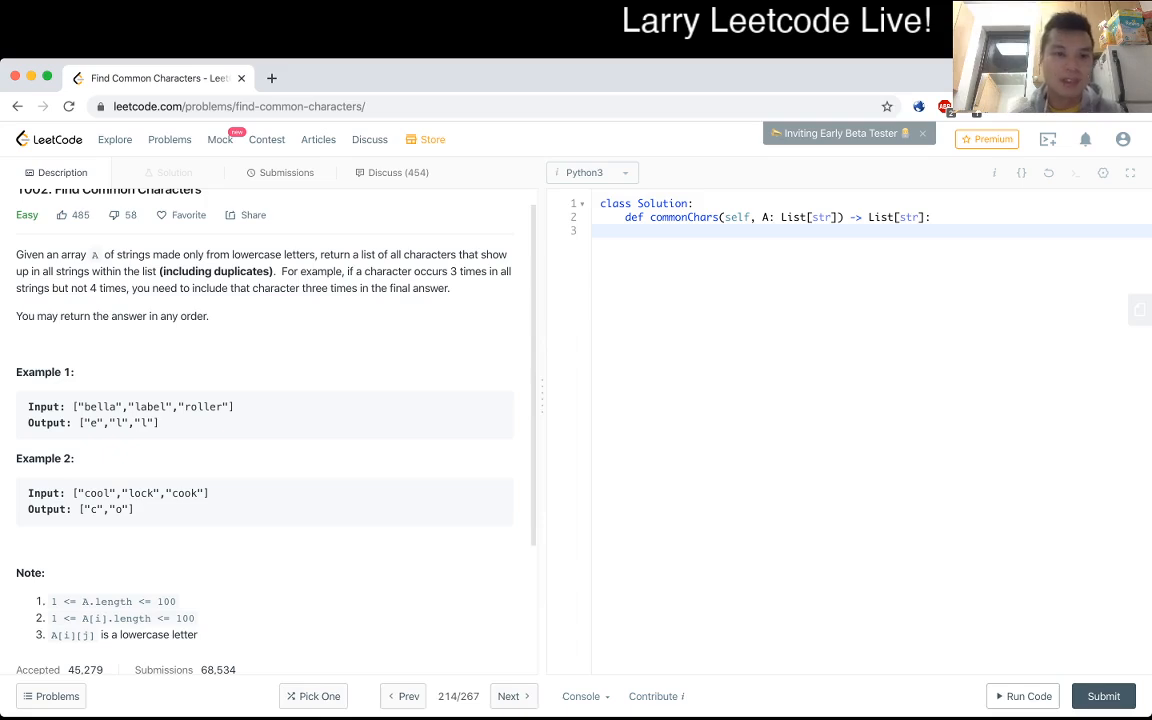
scroll("down", 3)
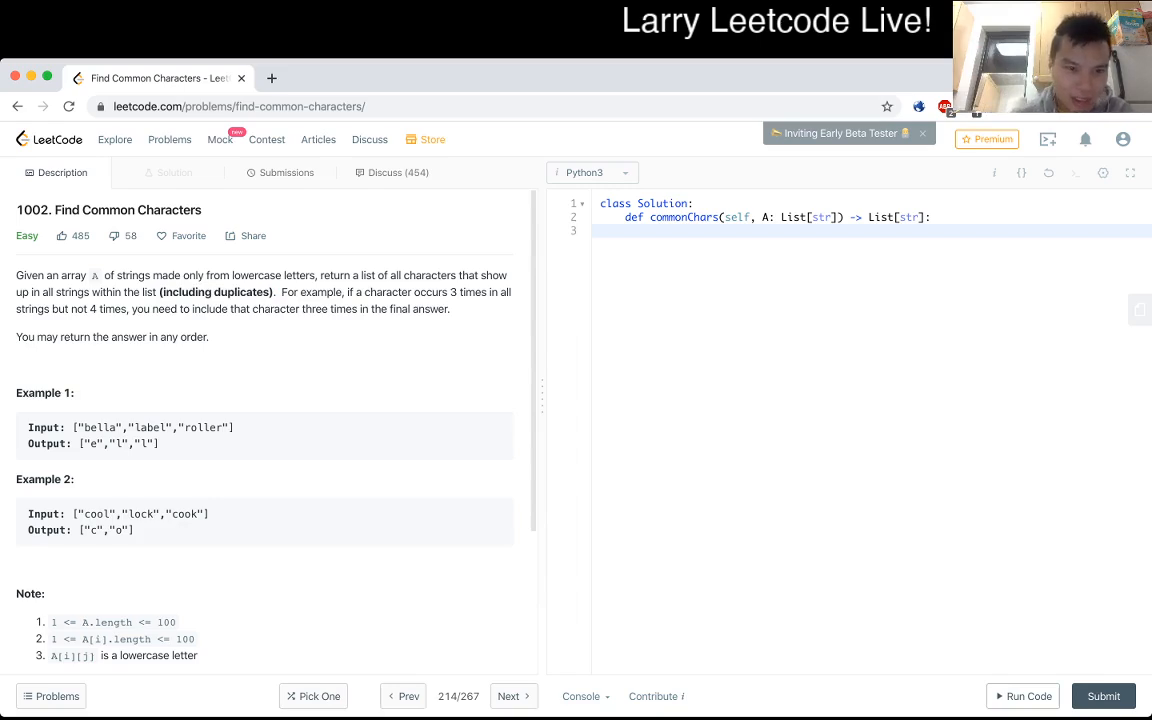
left_click_drag(16, 276, 450, 308)
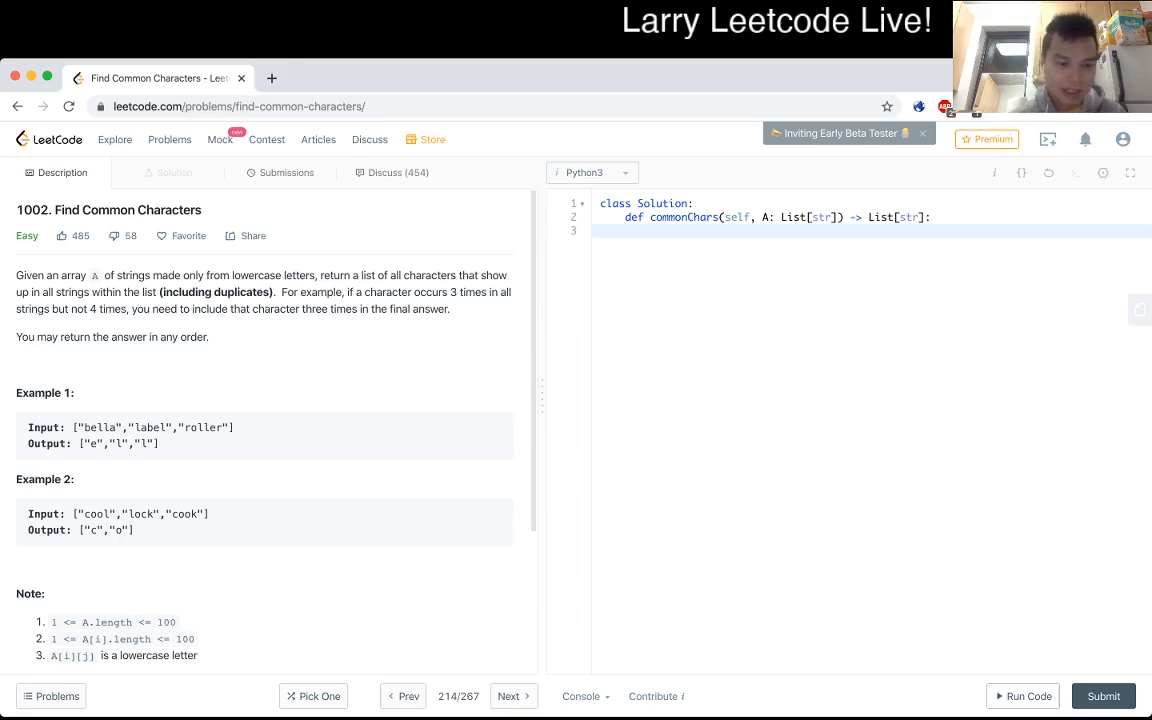
scroll("down", 3)
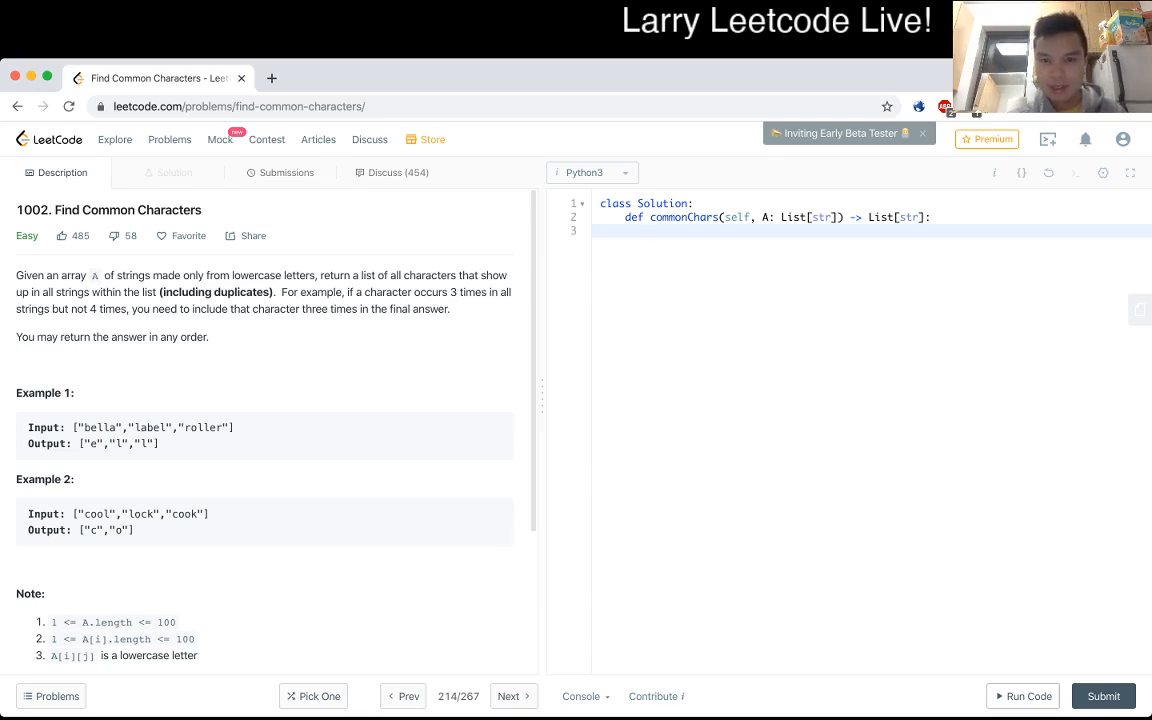
type("total_")
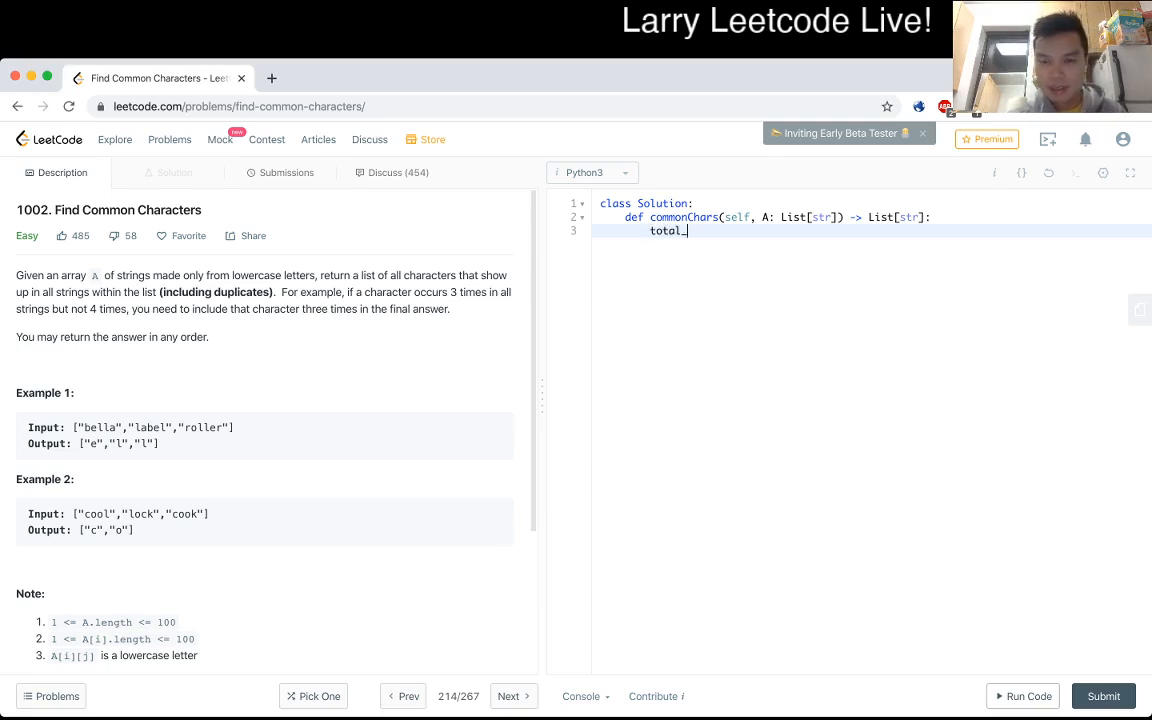
type("counts = {}")
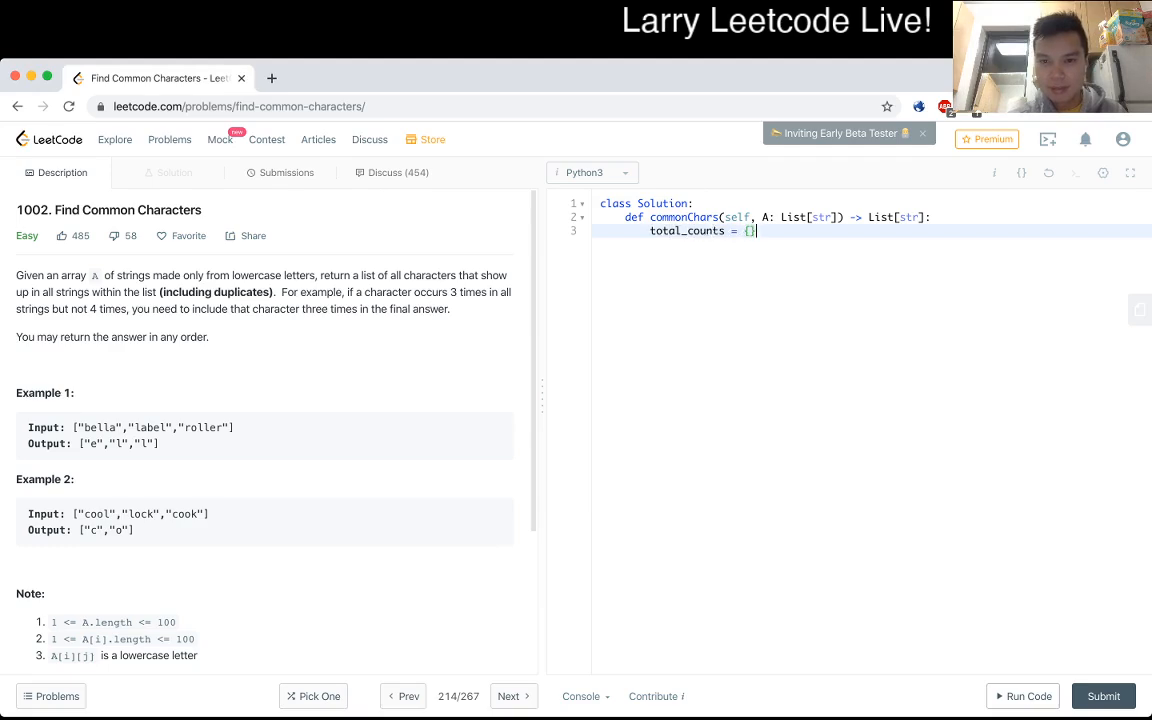
key("Backspace")
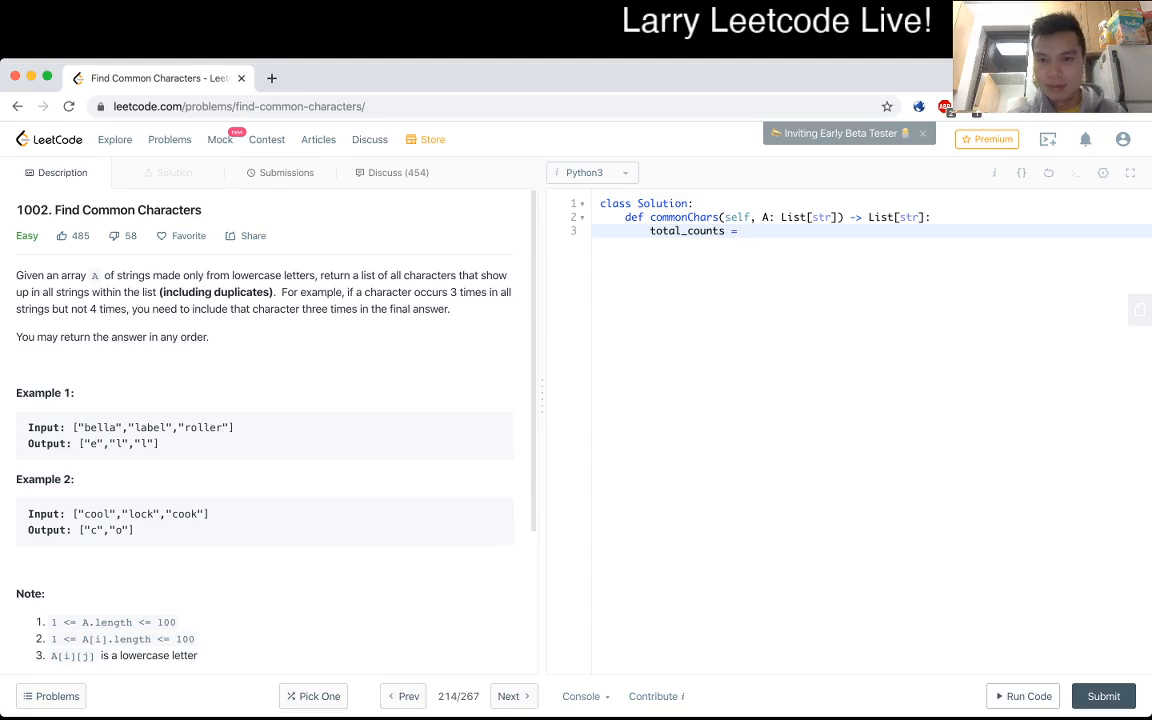
type("collections.default")
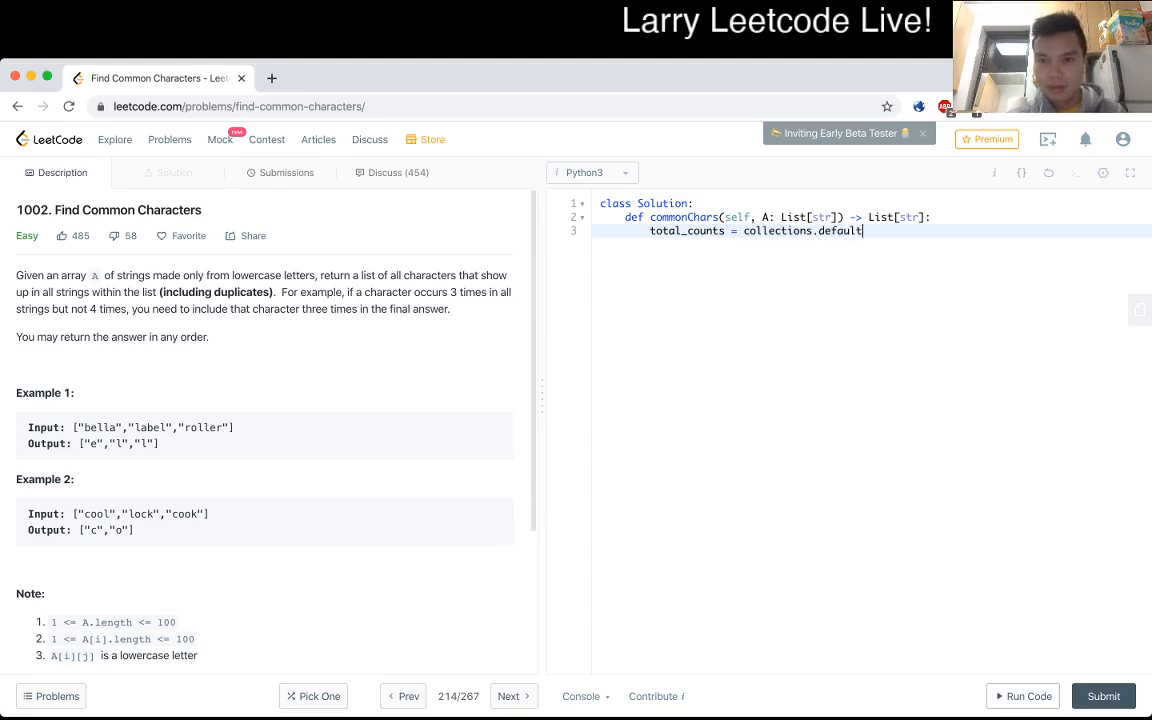
type("dict()")
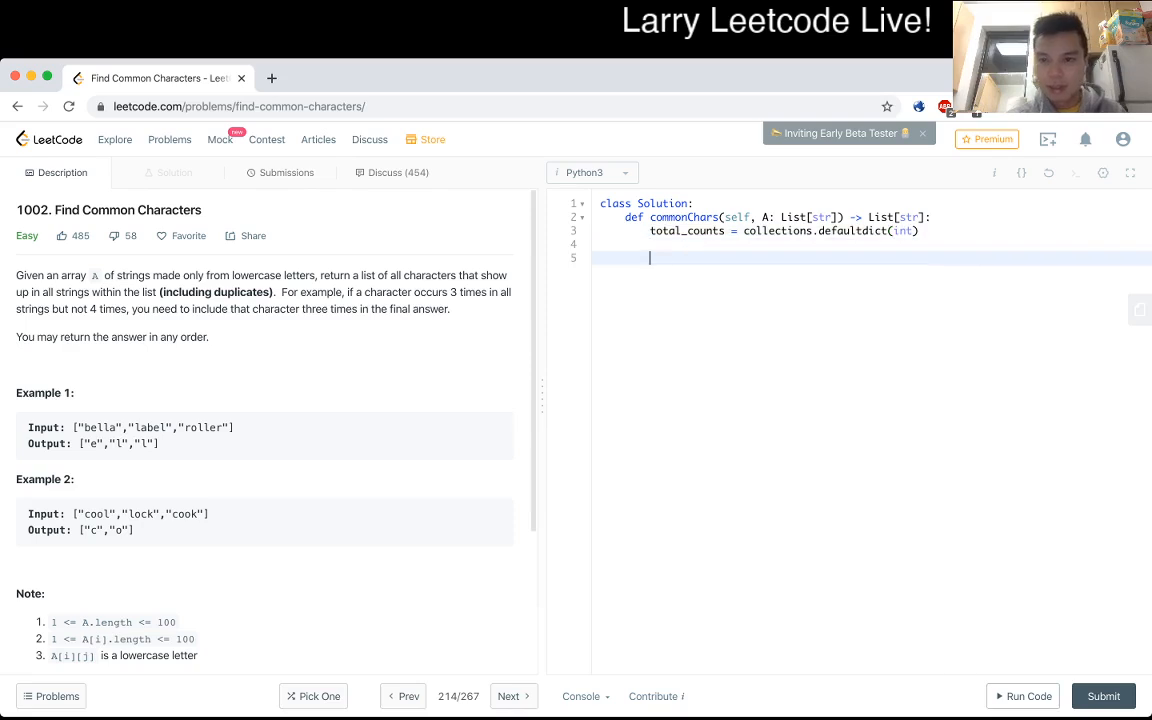
Add an outer loop 'for s in A:' with a nested loop over its characters
type("for")
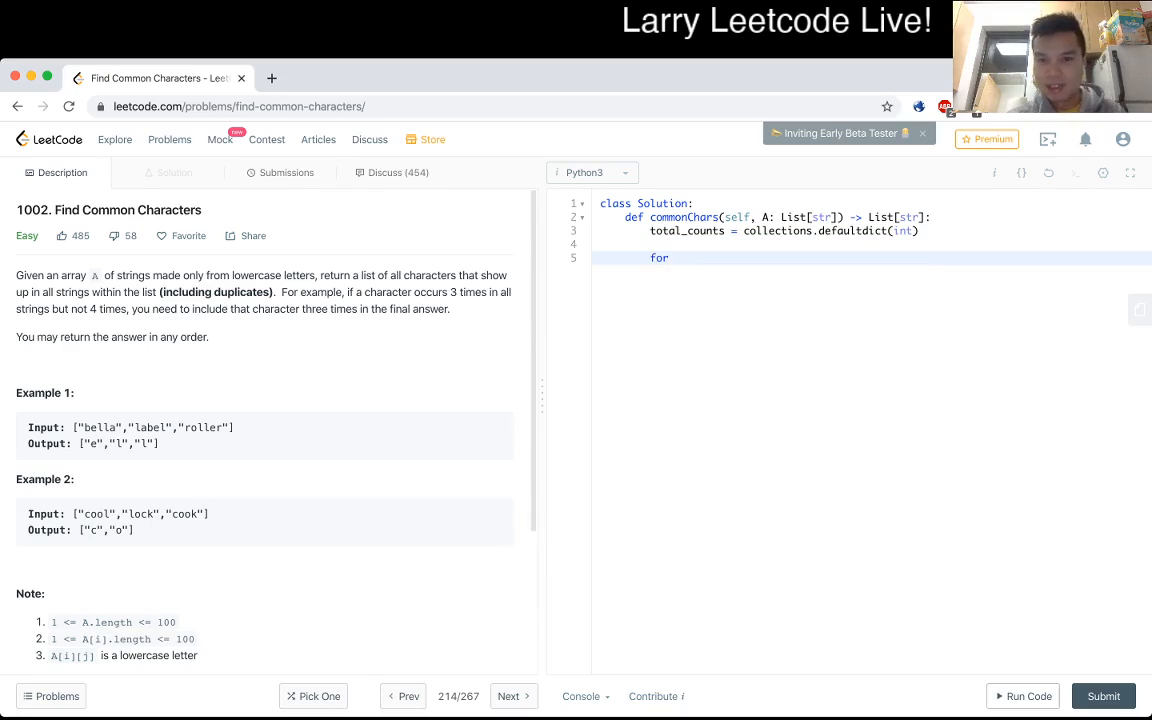
type("s for A")
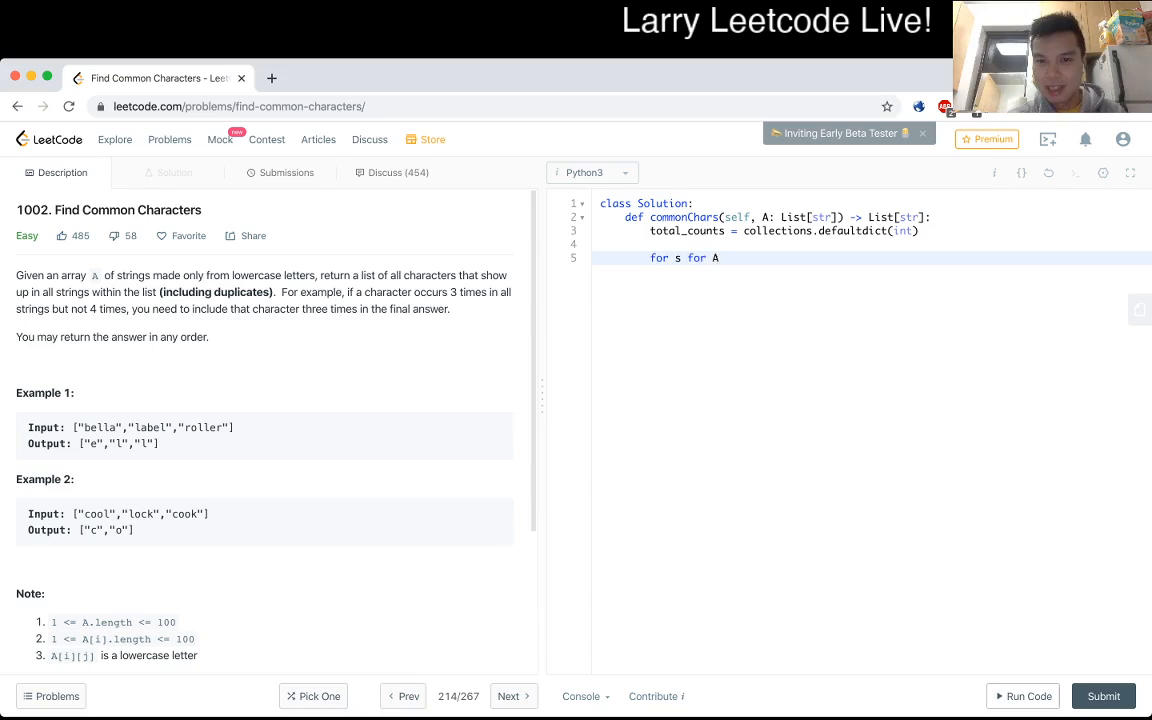
type("in A:")
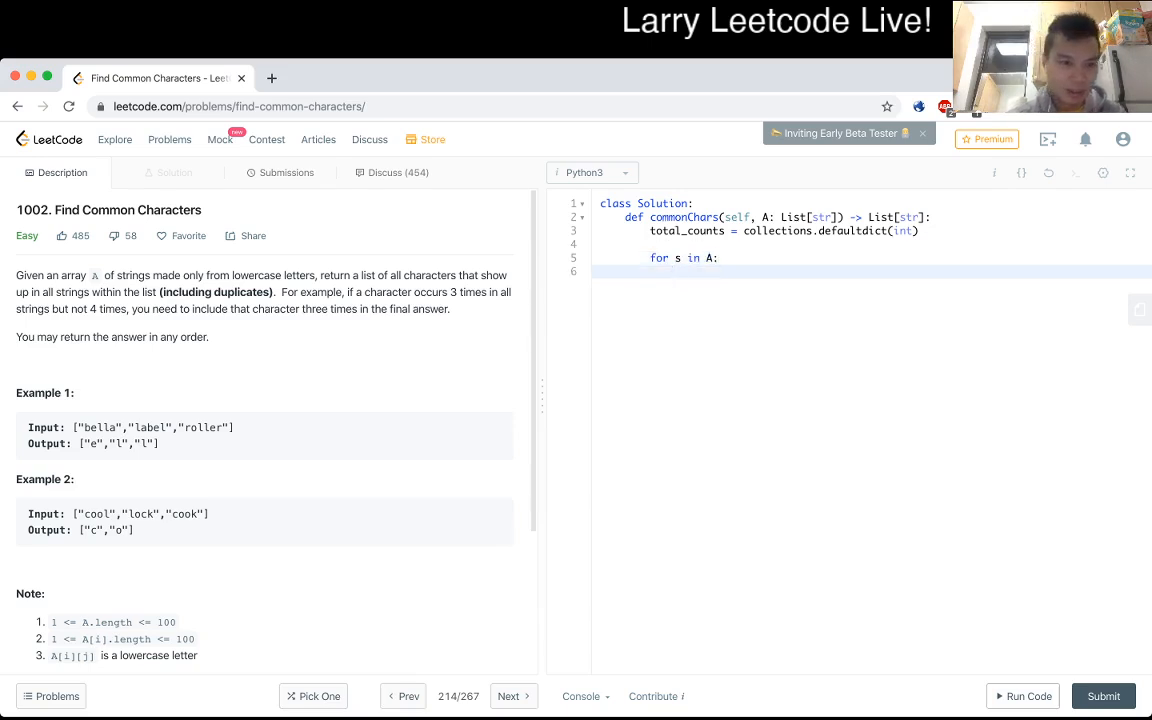
type("for c in s:")
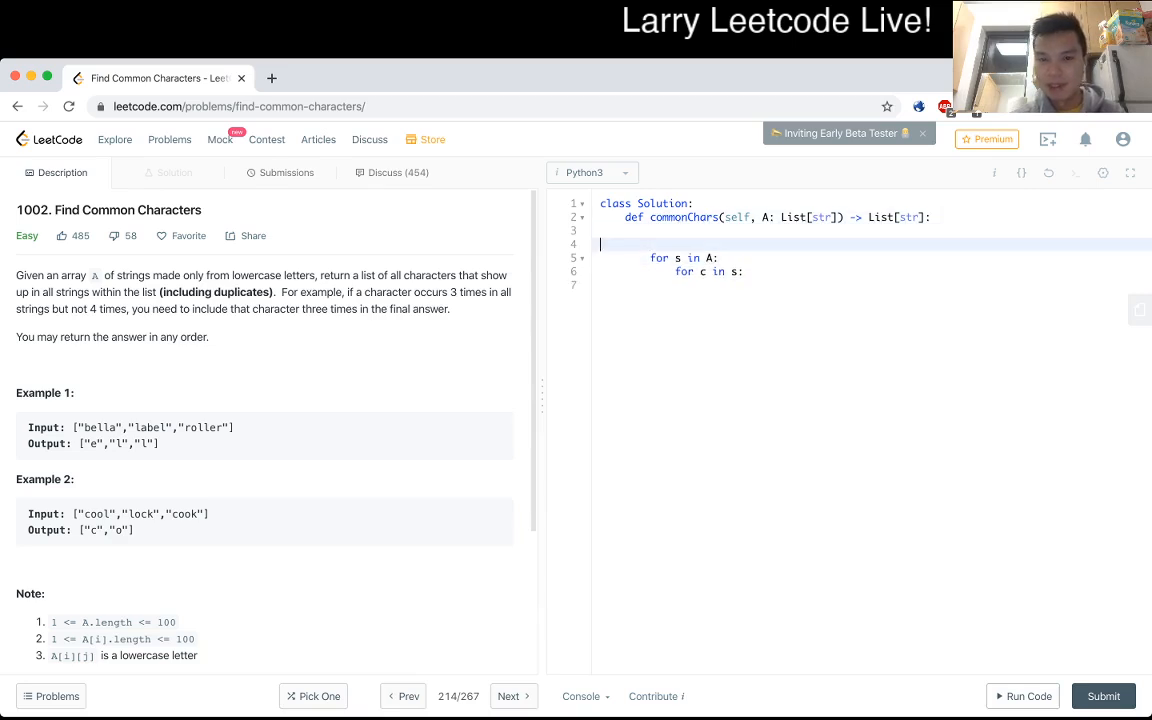
Rewrite total_counts as [1000000] * 26 with a blank line before the loops
key("Backspace")
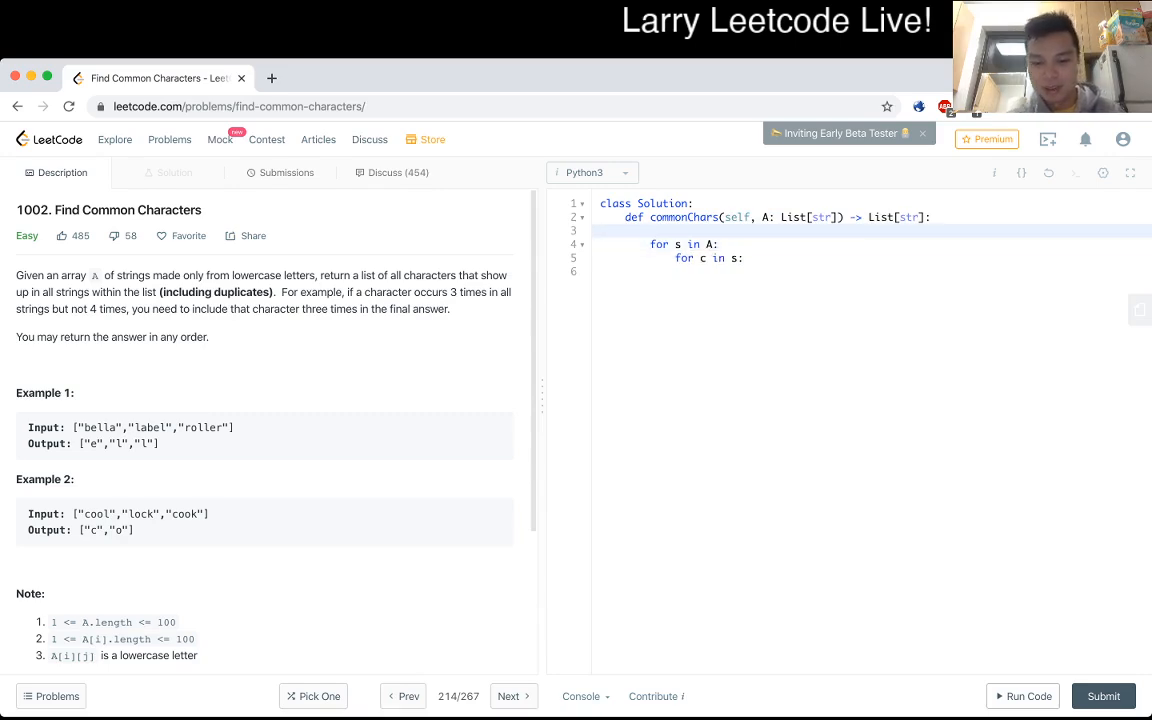
type("c")
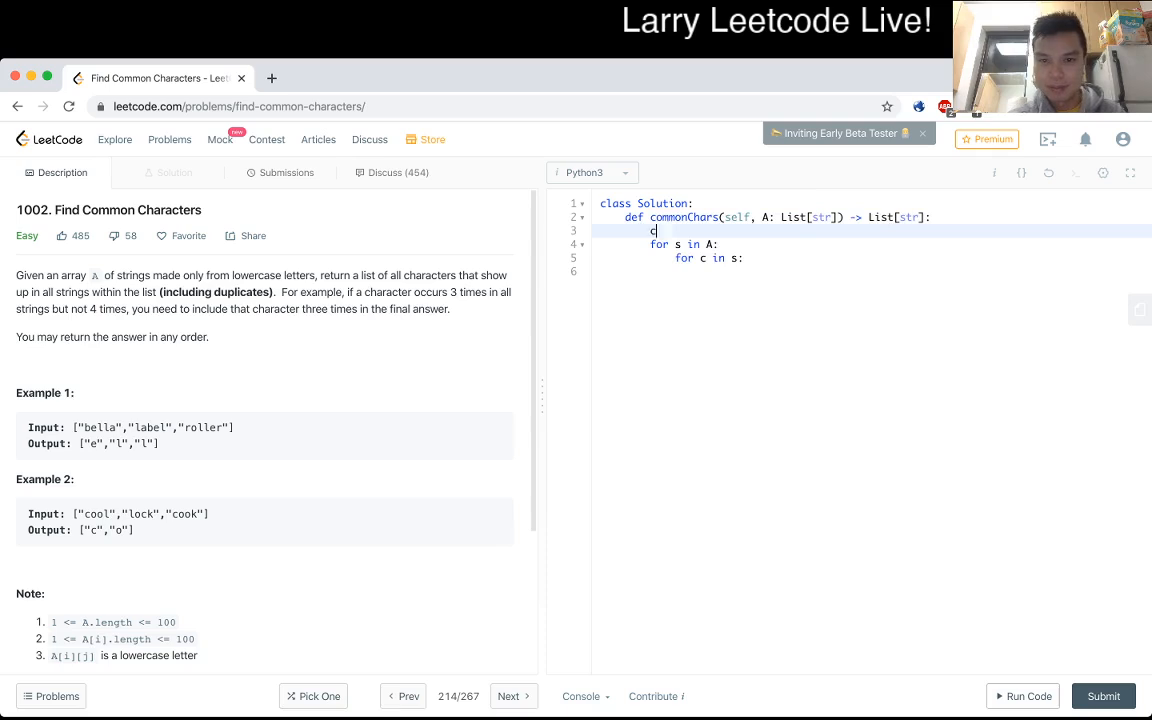
type("otal")
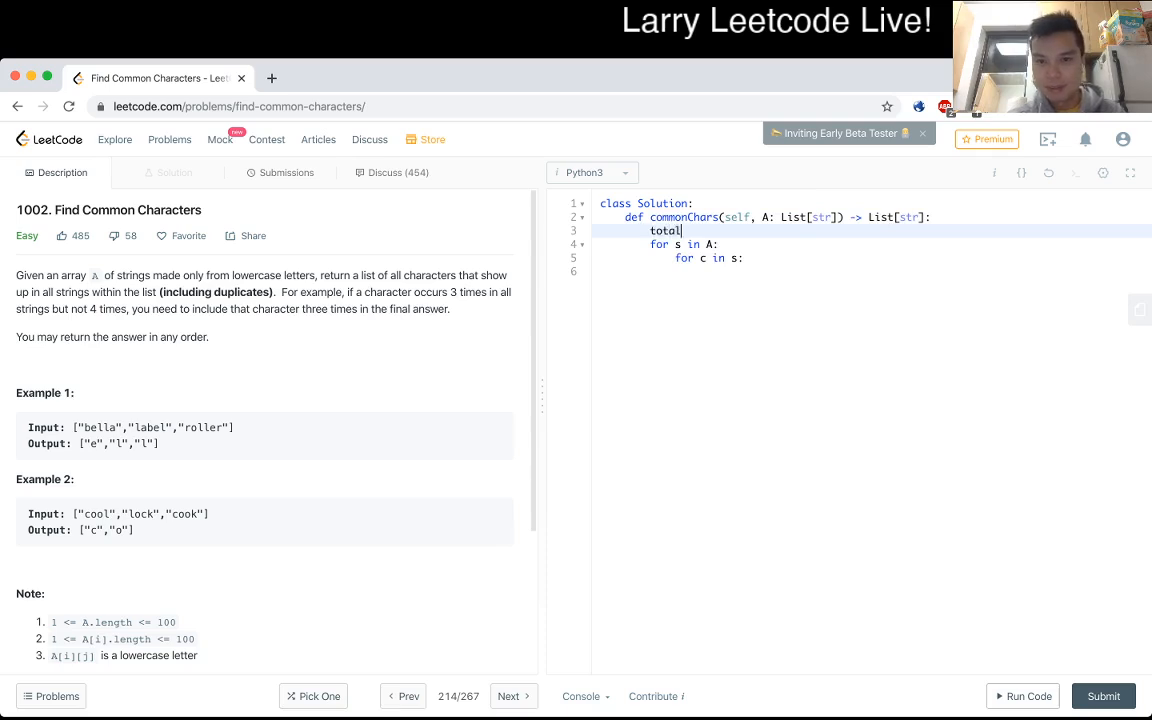
type("_counts =")
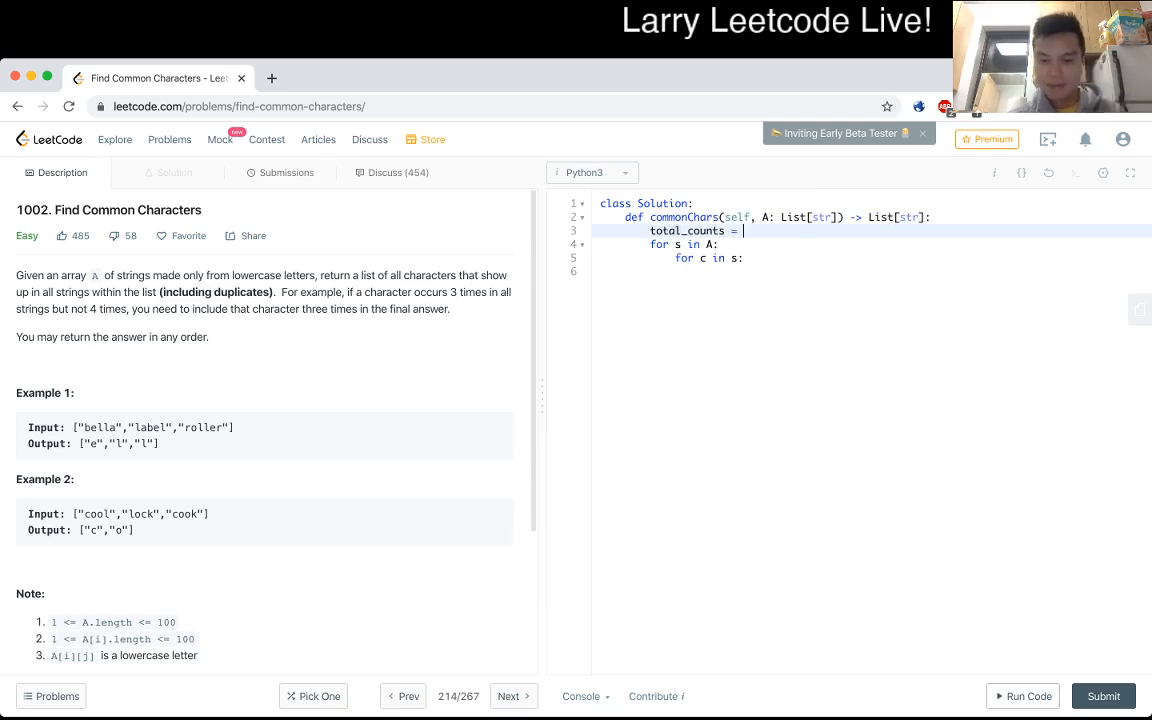
type("[]")
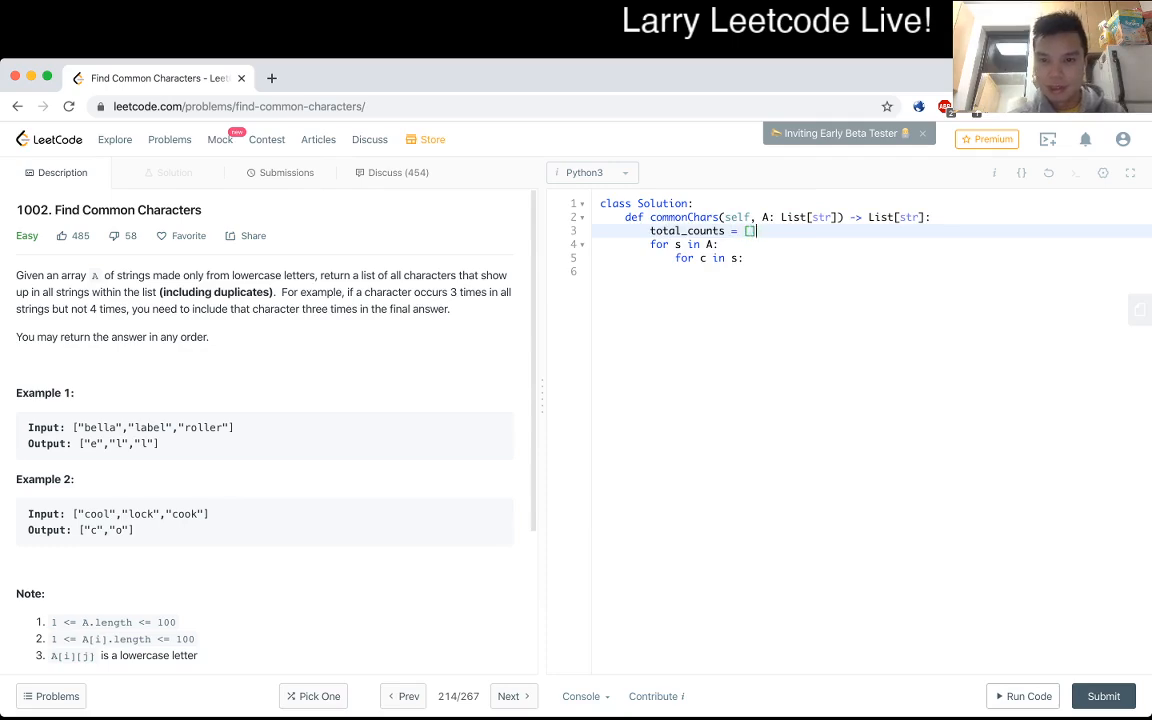
type("[0")
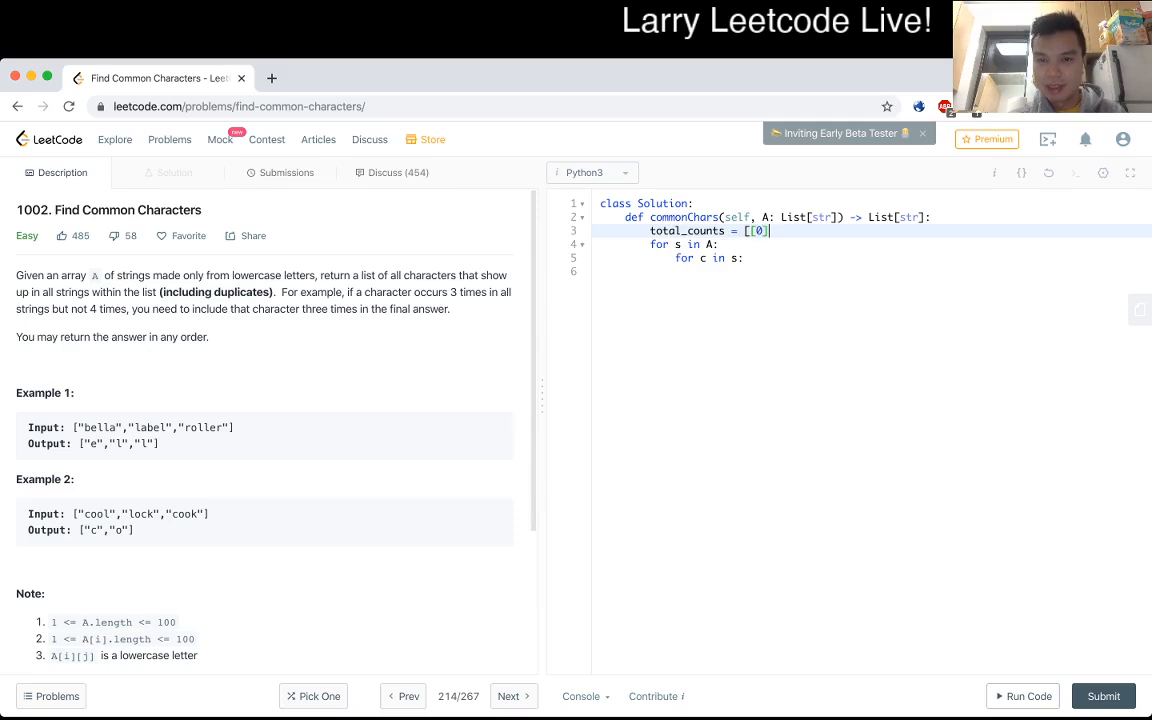
key("Backspace")
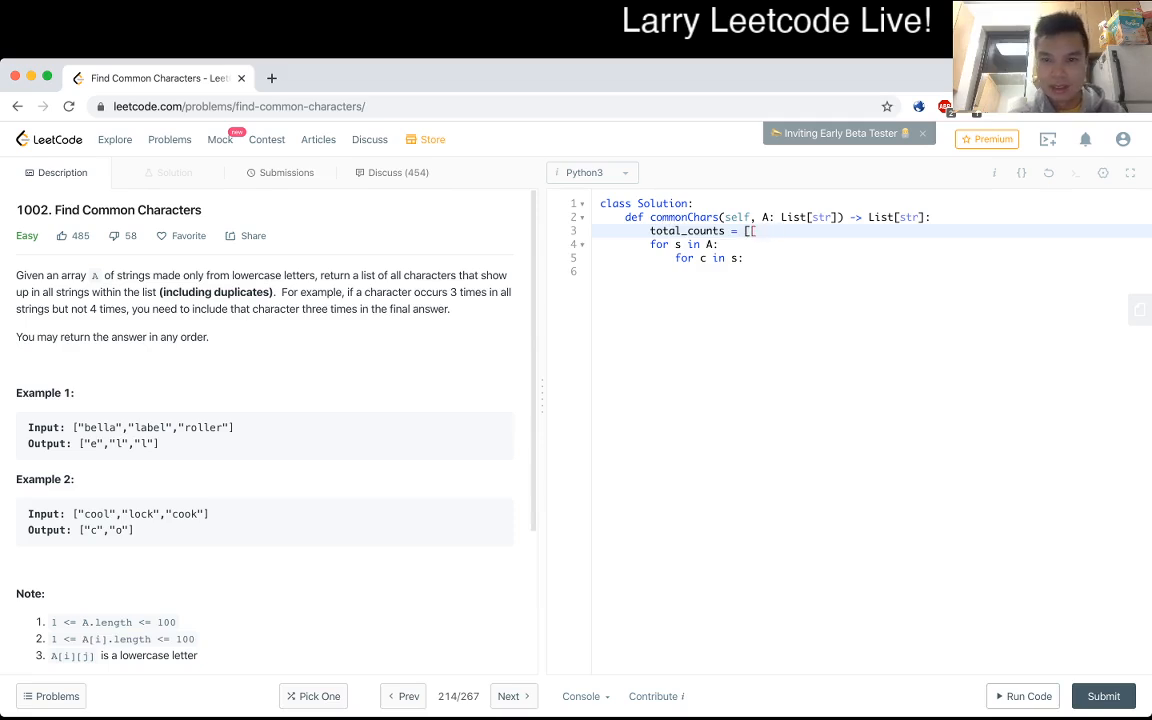
type("0")
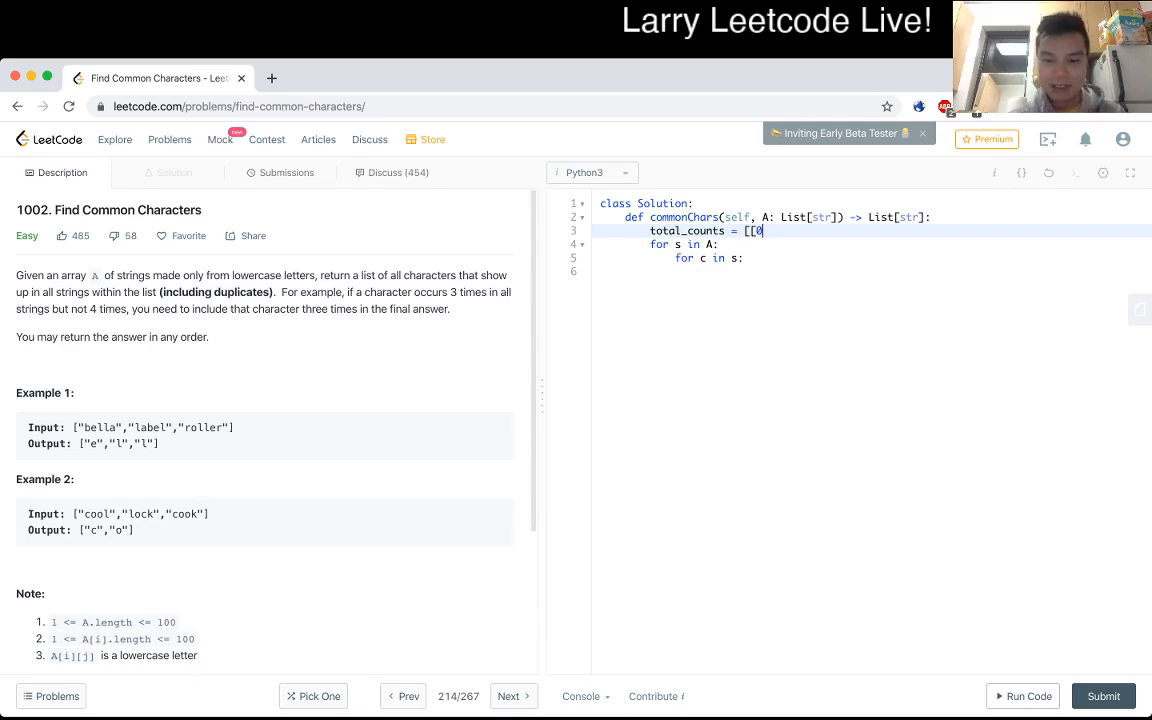
key("Backspace")
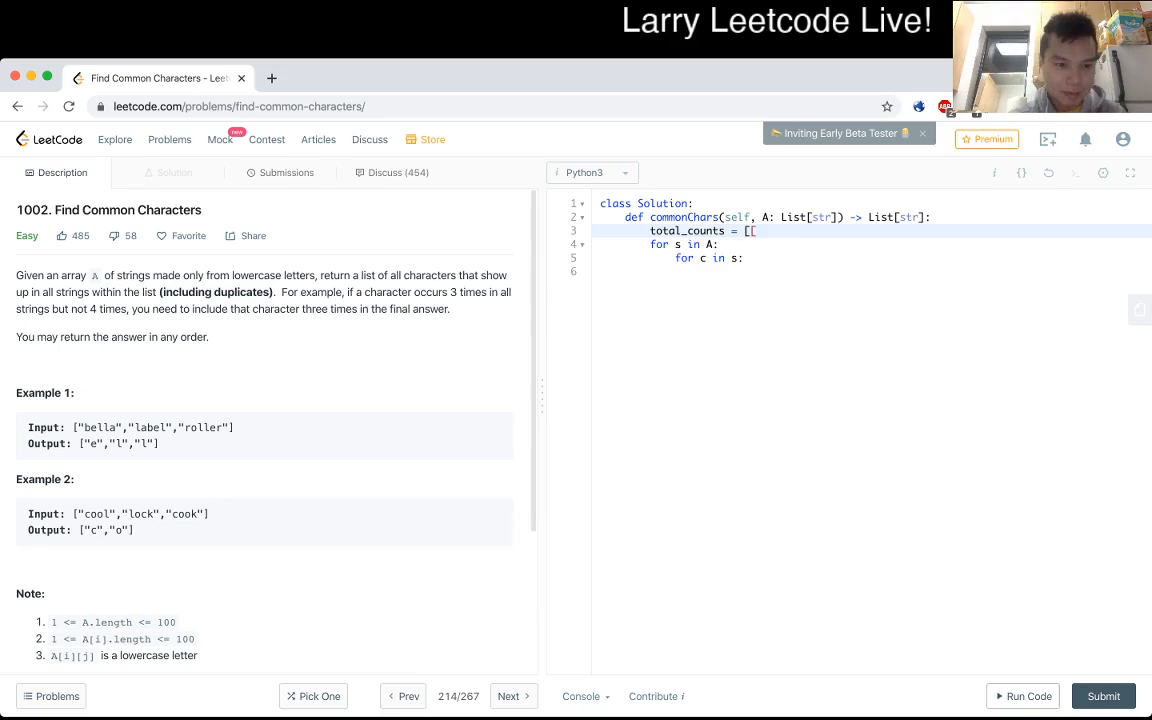
type("1000000]")
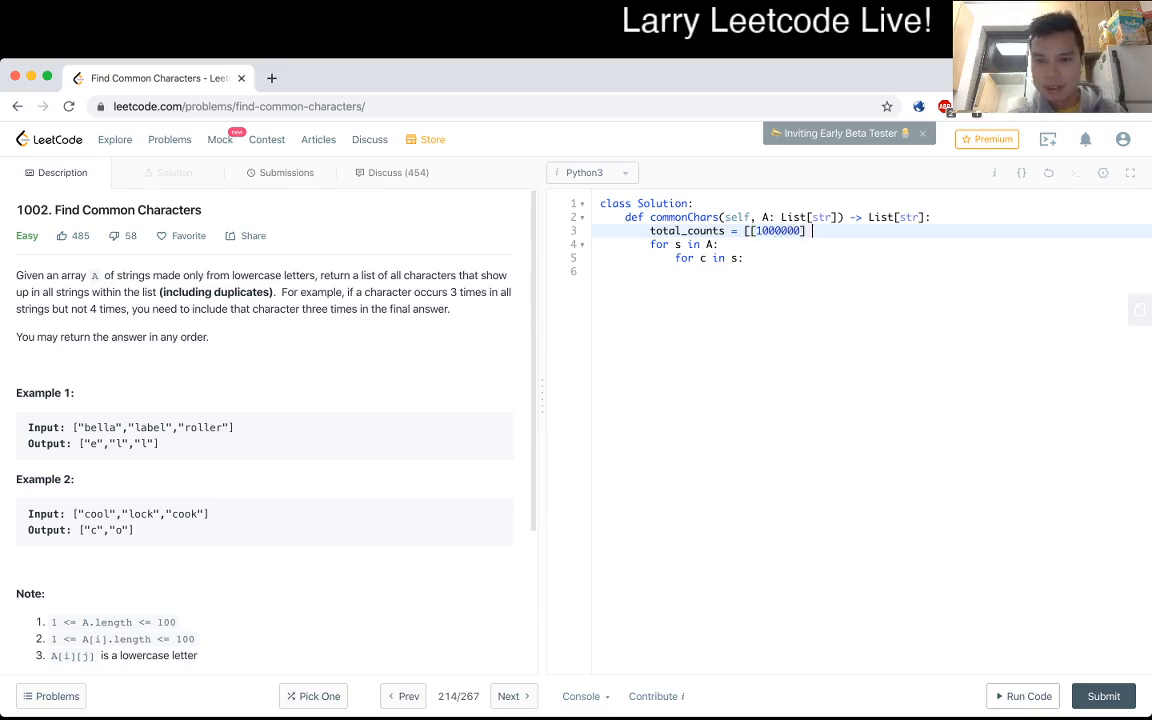
type("* 26")
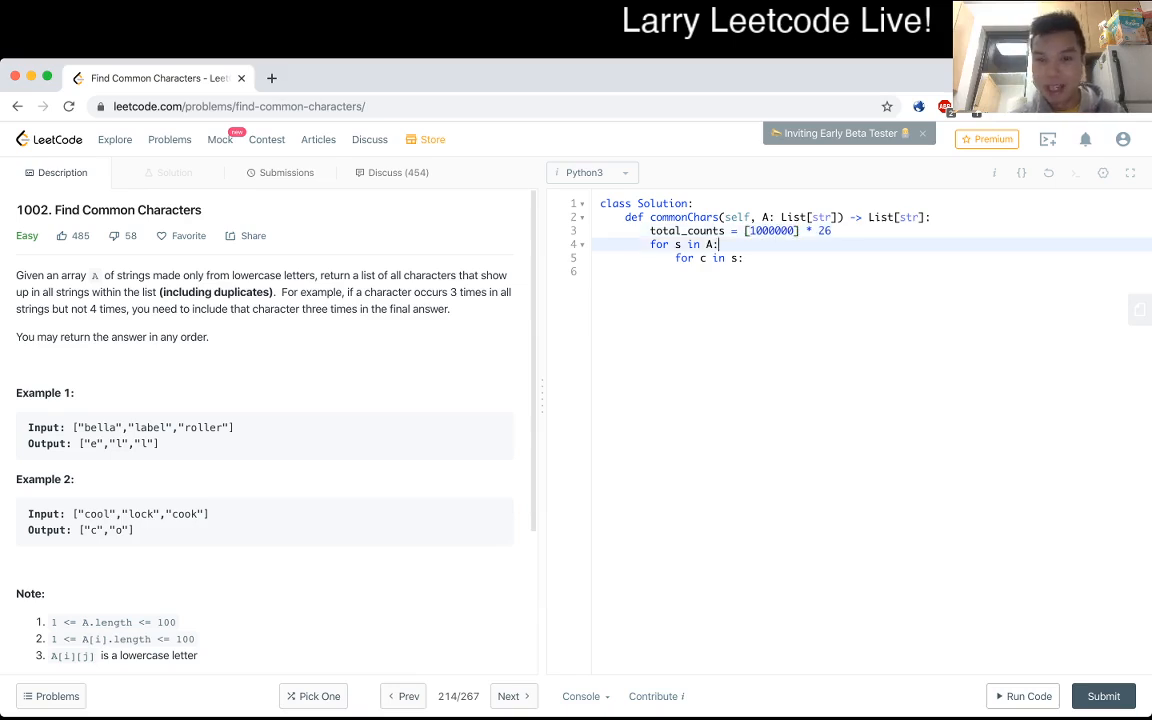
key("Enter")
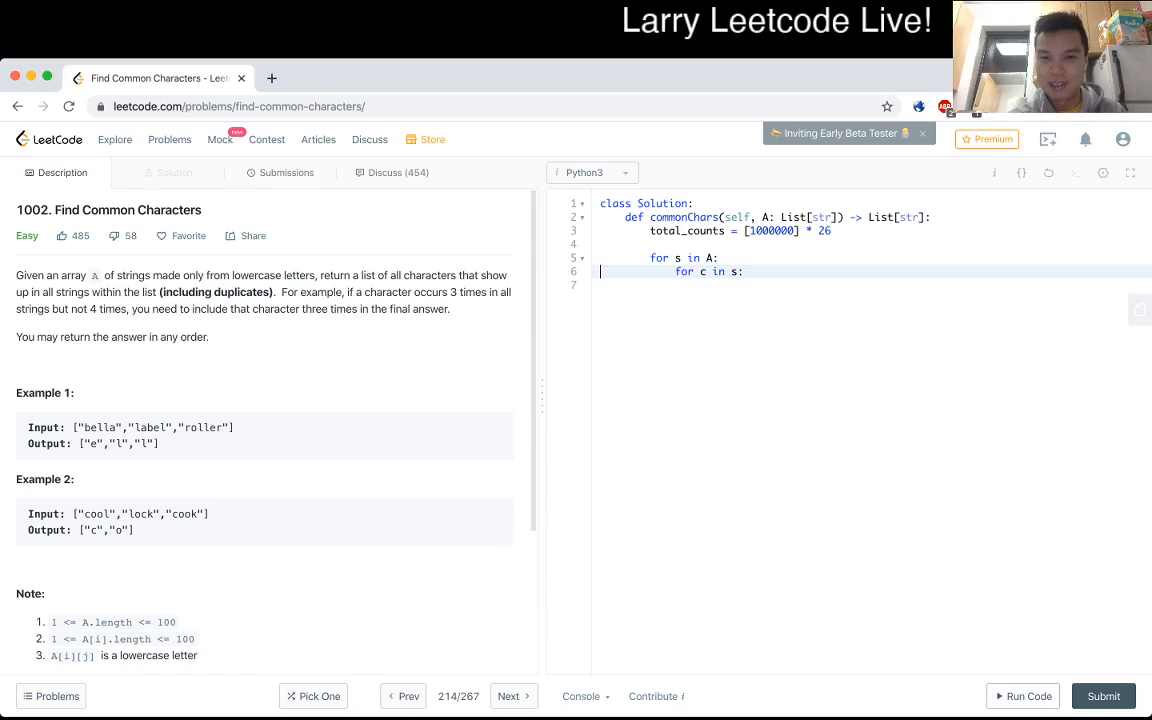
Add current_counts = [0] * 26 per string and increment current_counts[ord(c) - ord('a')] per character
type("current")
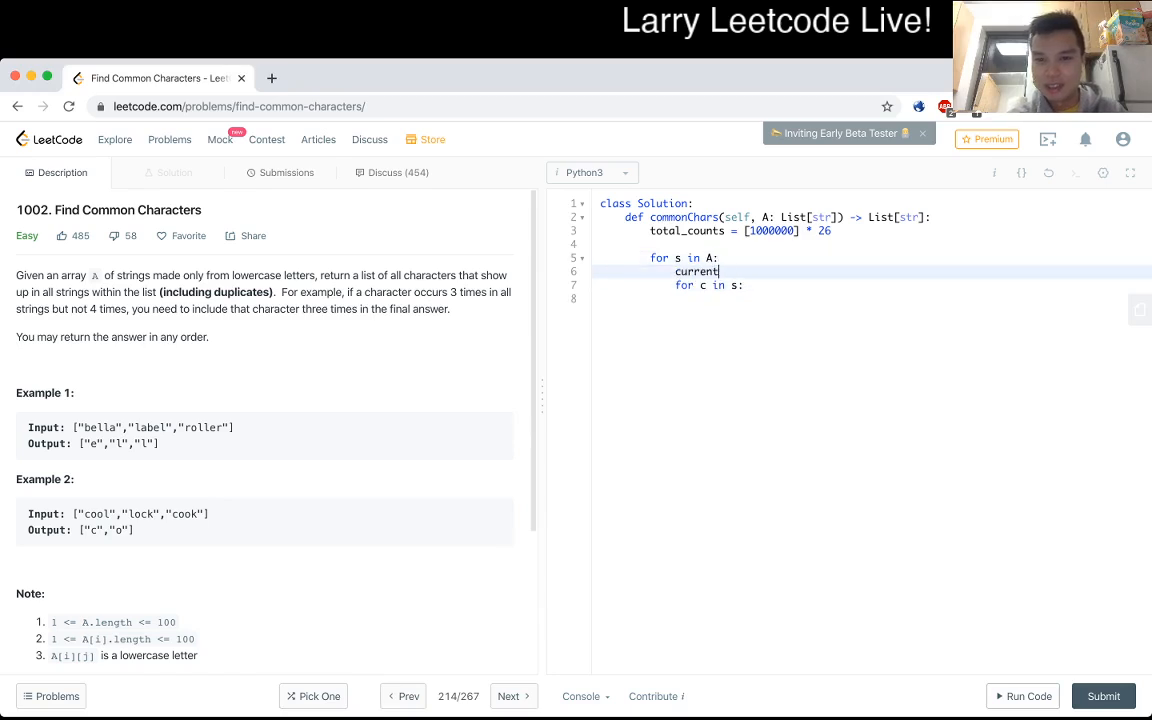
type("_counts = [0] * 26")
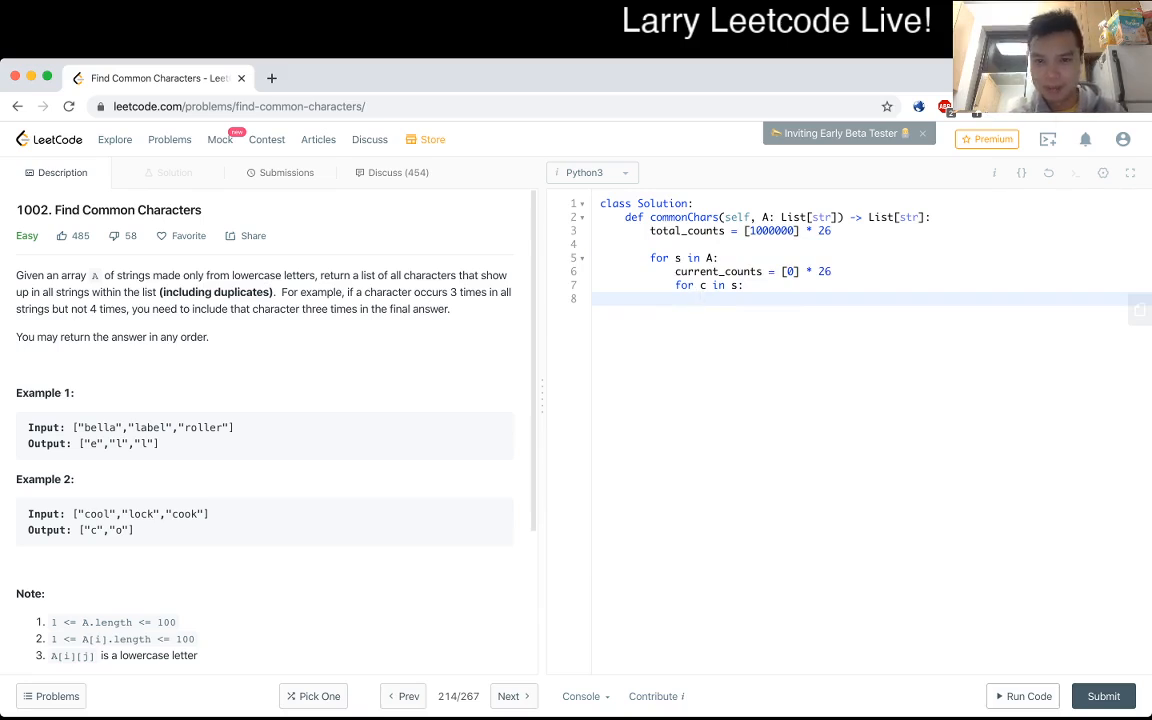
type("curr")
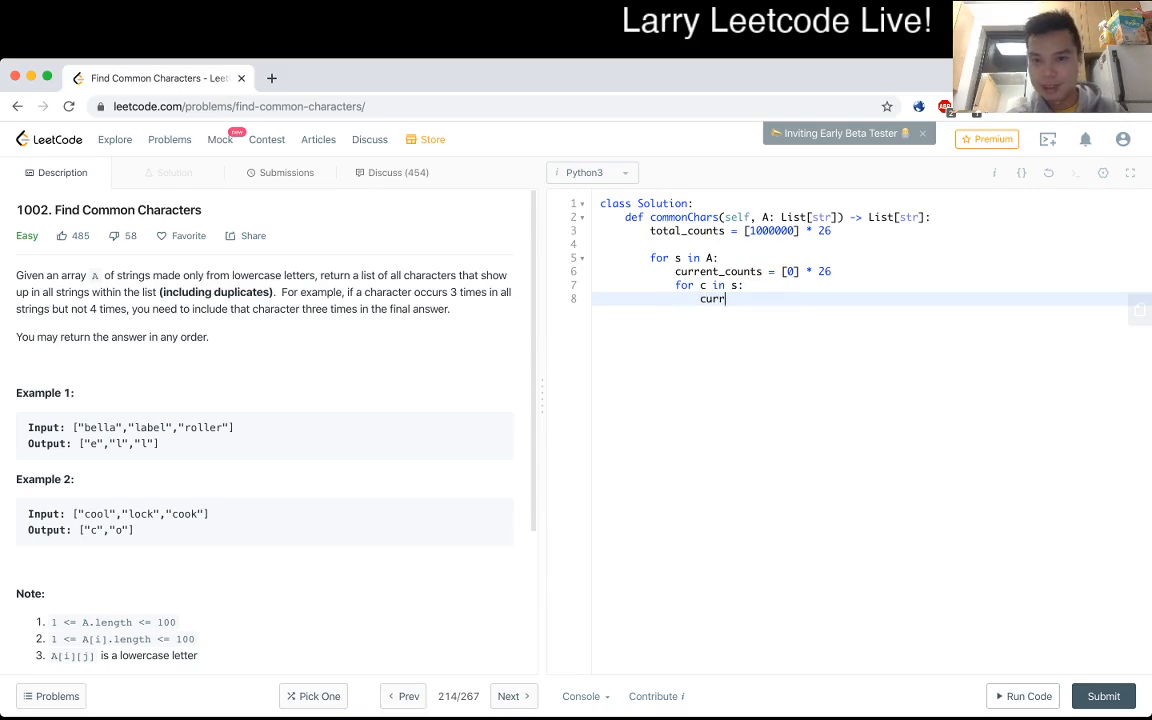
type("ent_counts")
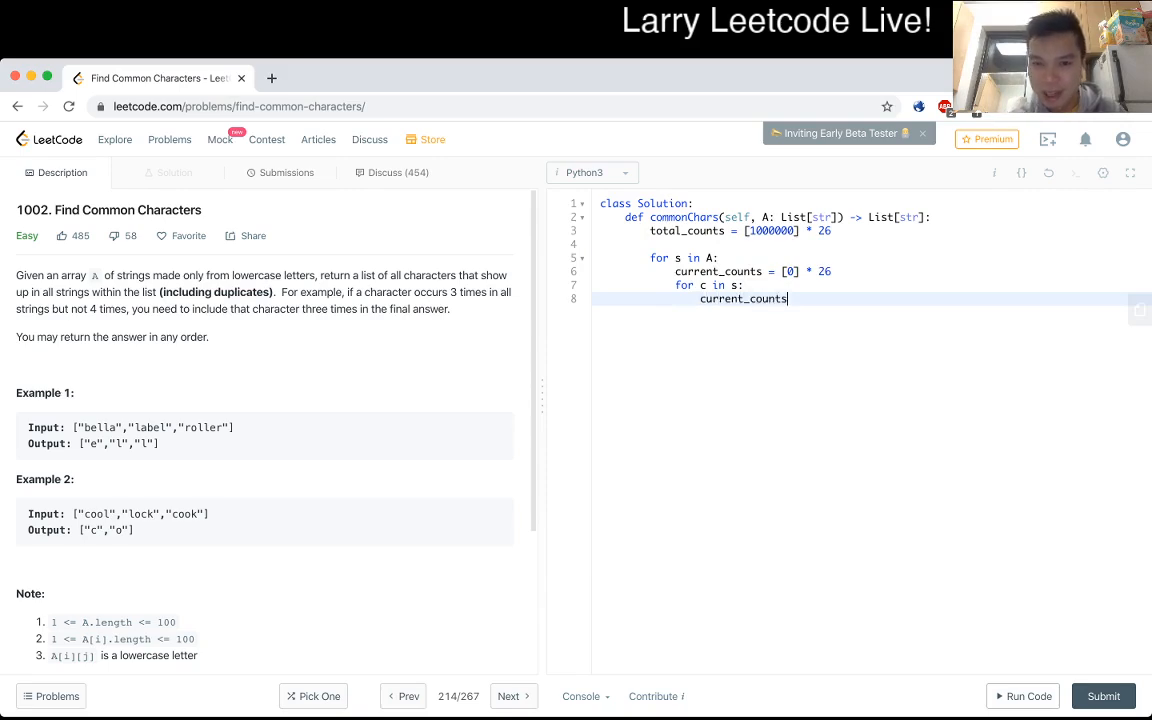
type("[]")
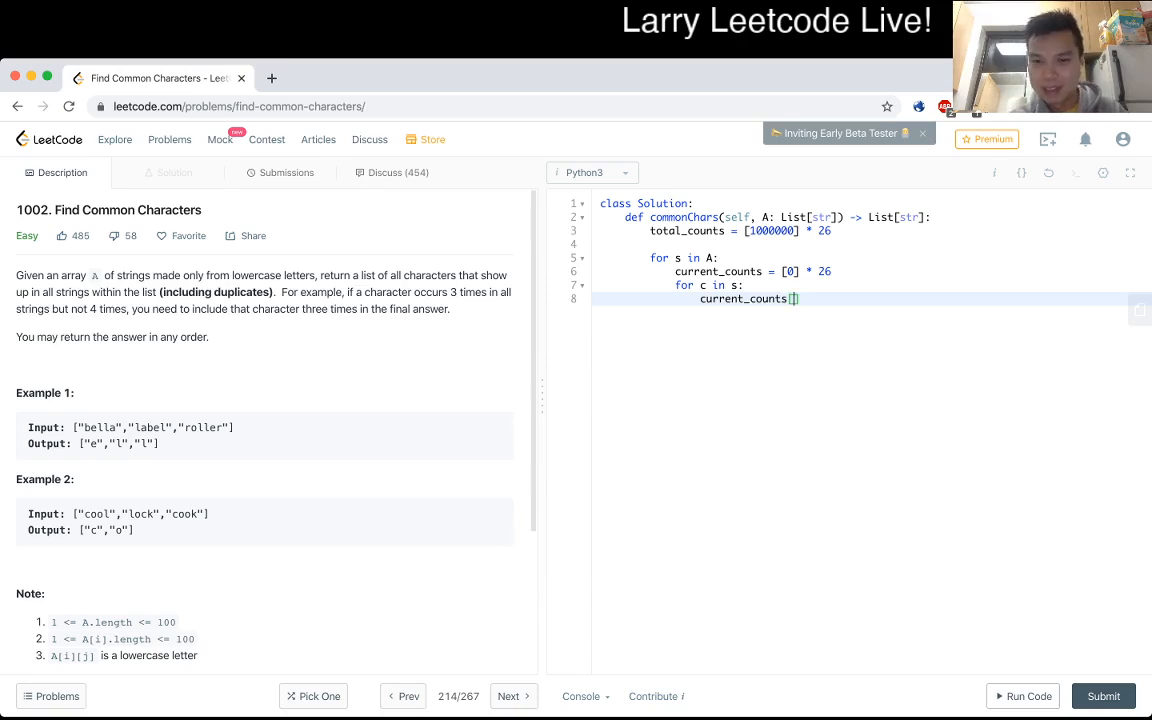
type("ord(c) - ord('a")
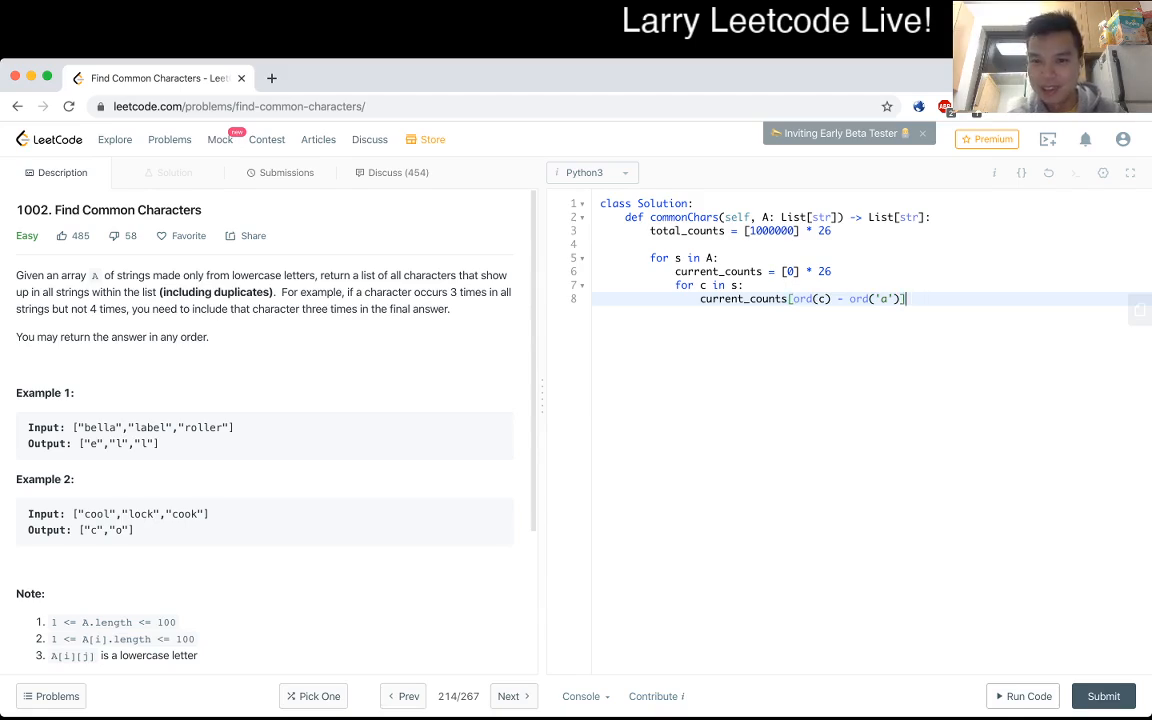
type("+= 1")
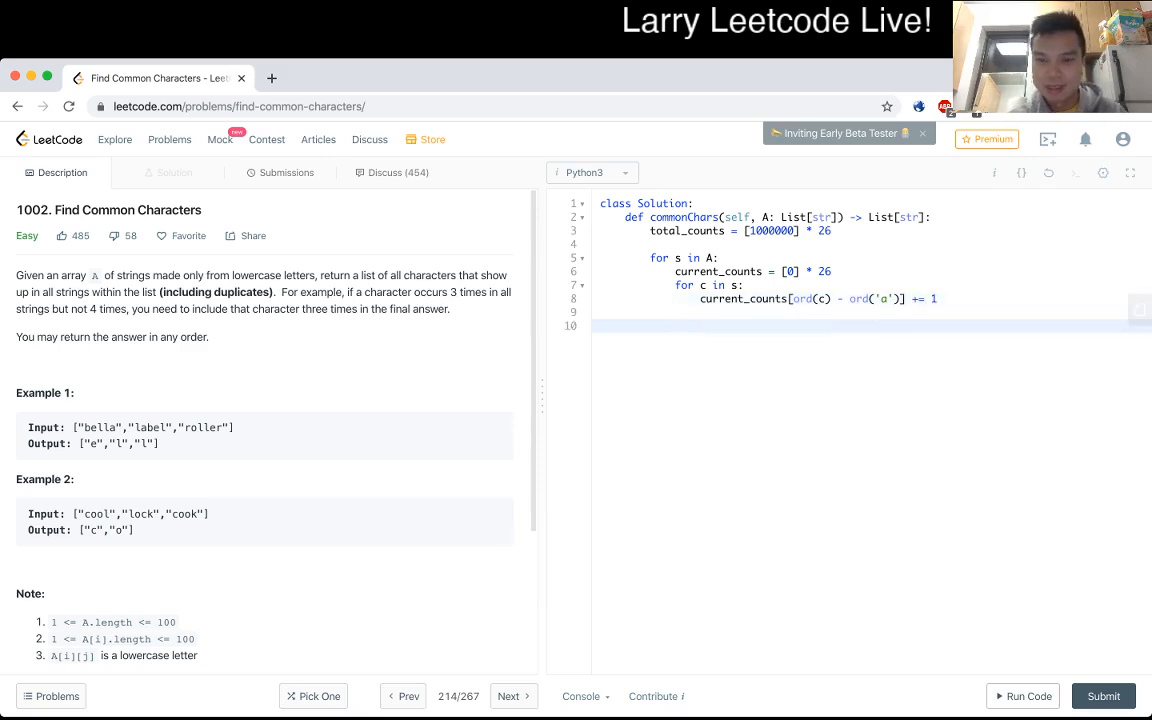
type("for c in")
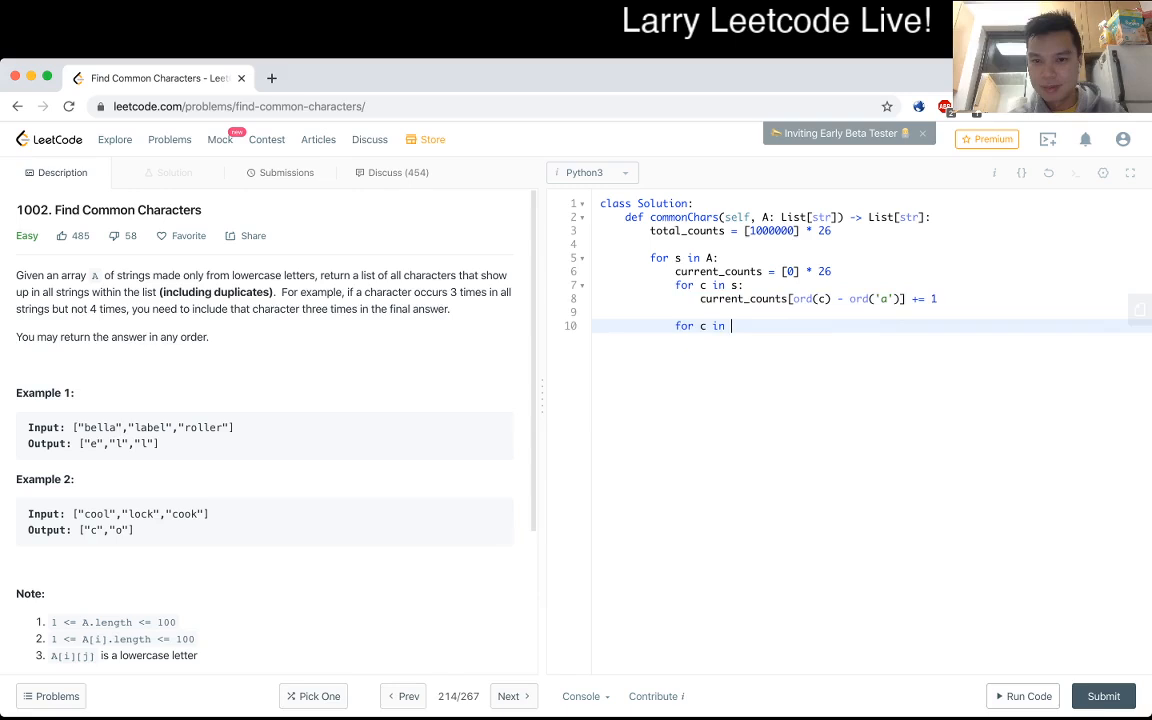
Loop over range(26) setting total_counts[c] = min(total_counts[c], current_counts[c])
type("range(26):")
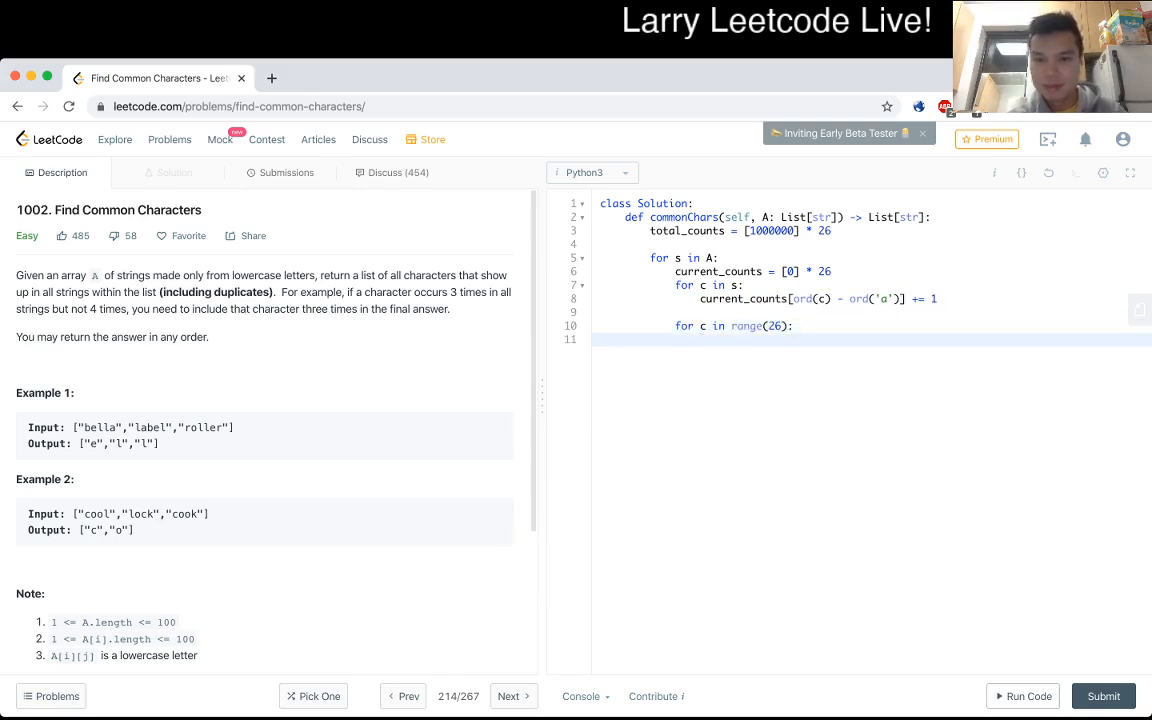
type("total_counts[]")
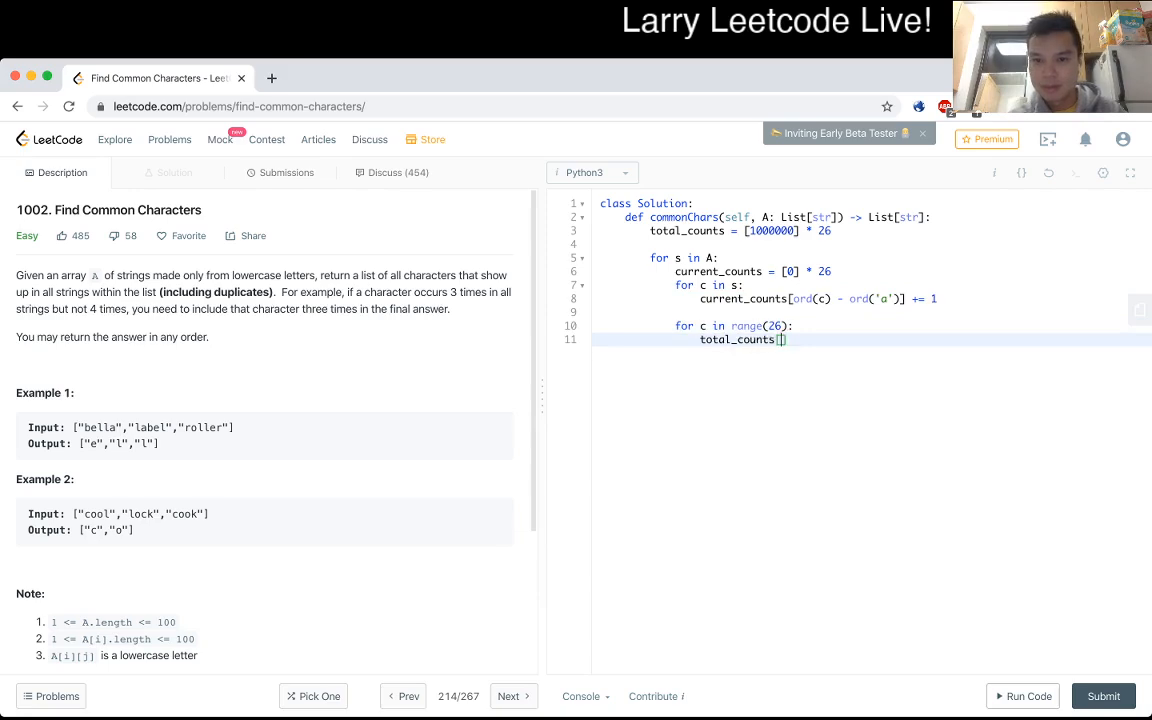
type("c] =")
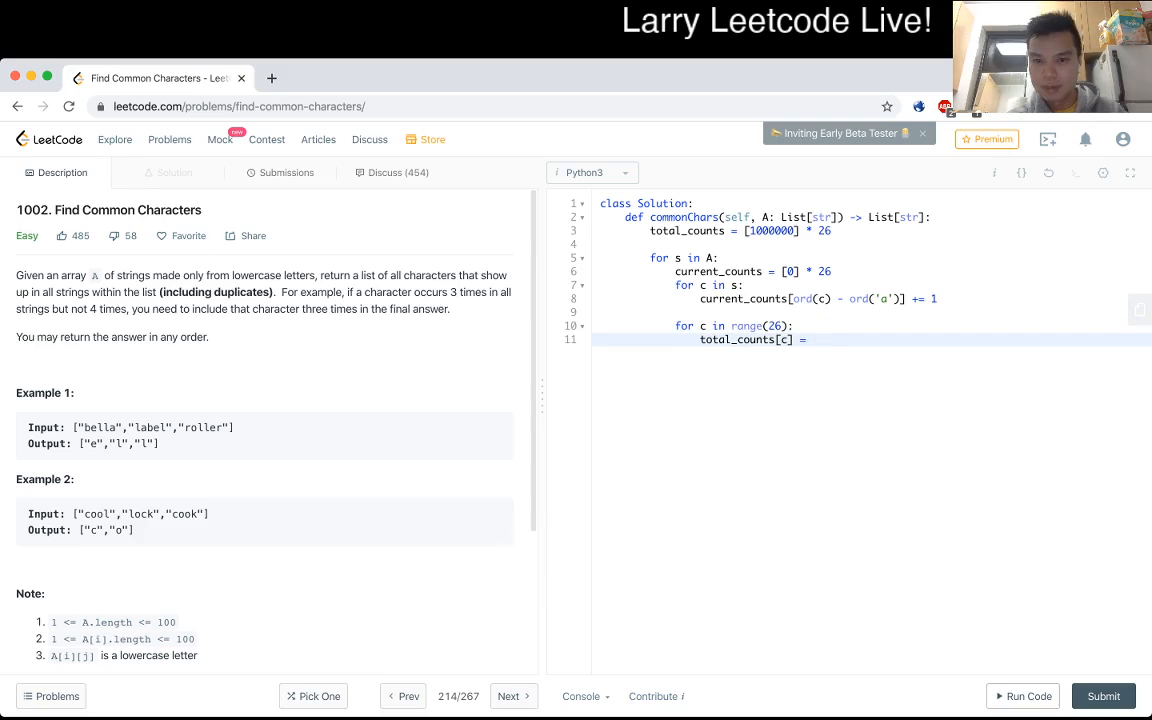
type("min(total_count")
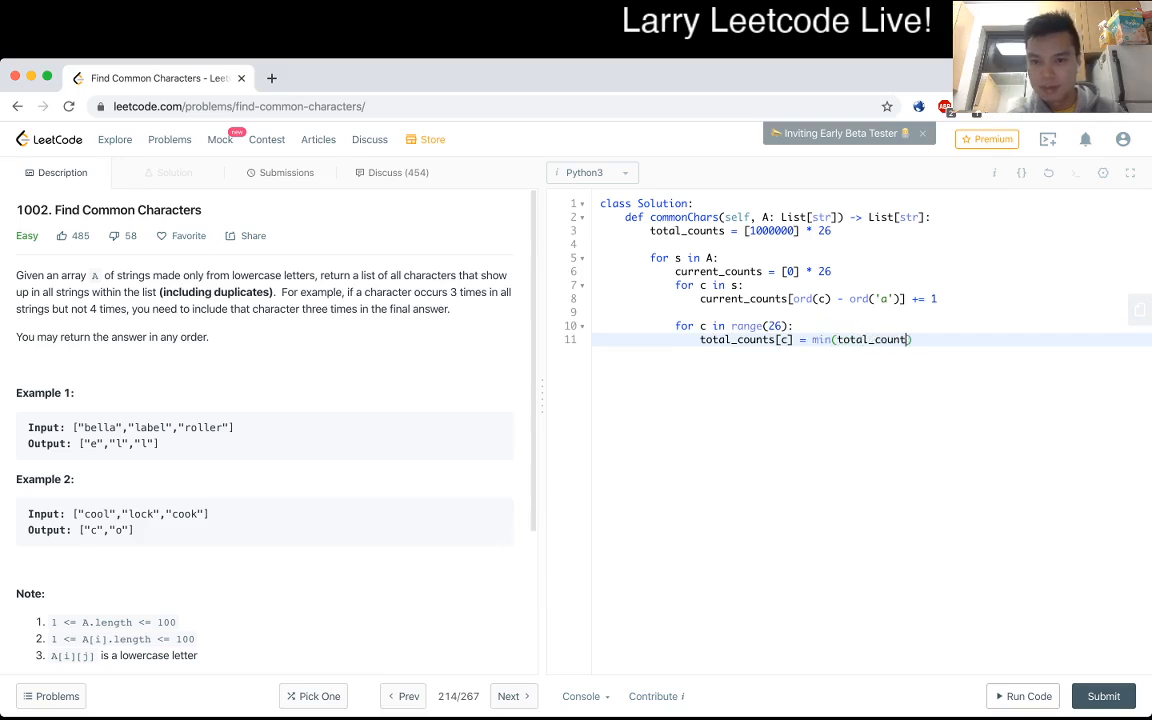
type(", u")
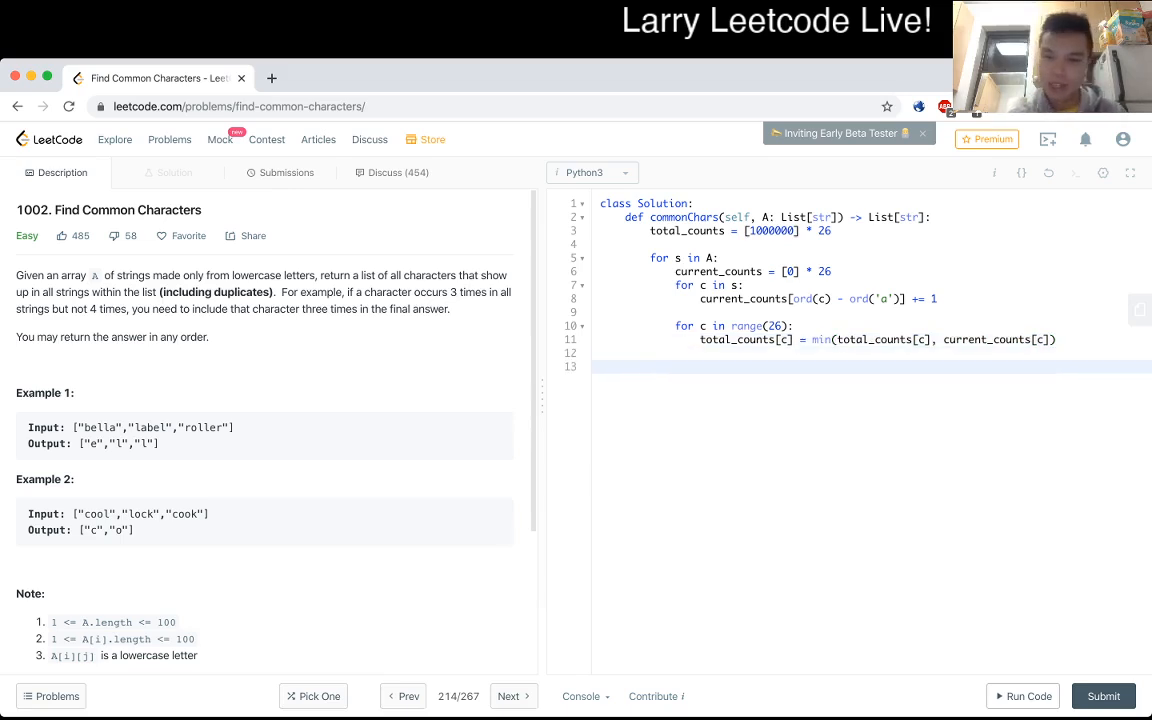
Create results = [] and loop each letter index with an inner range(total_counts[c]) loop
type("for c i")
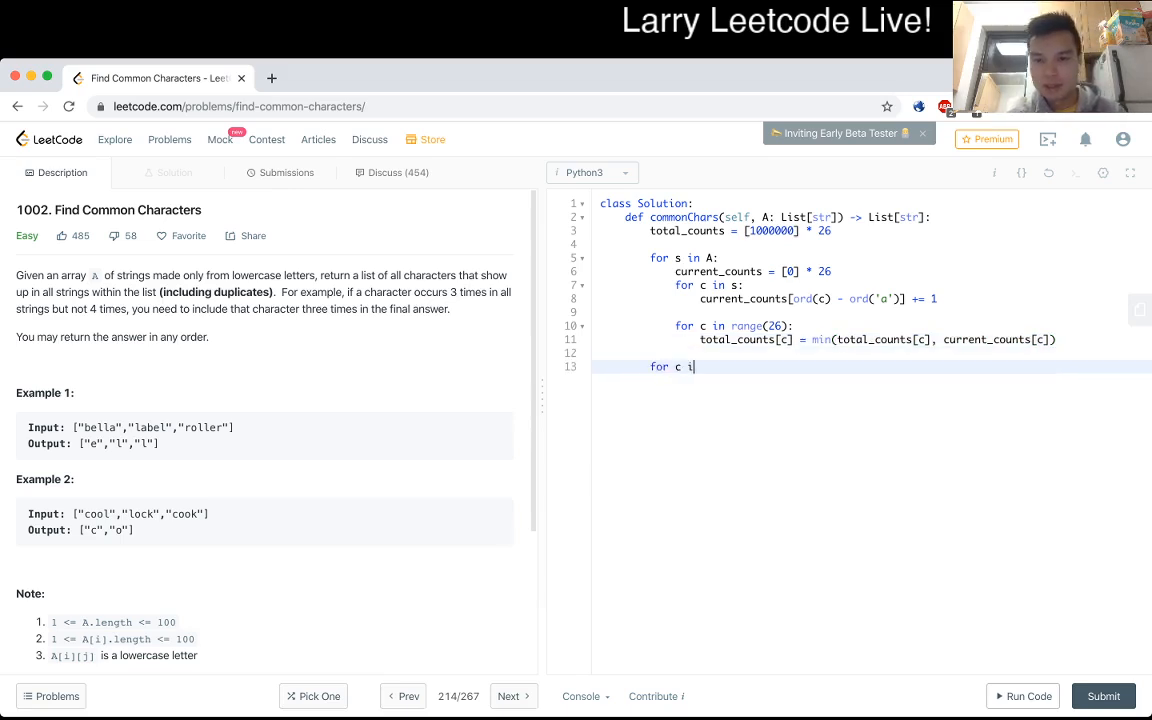
type("n range(26):")
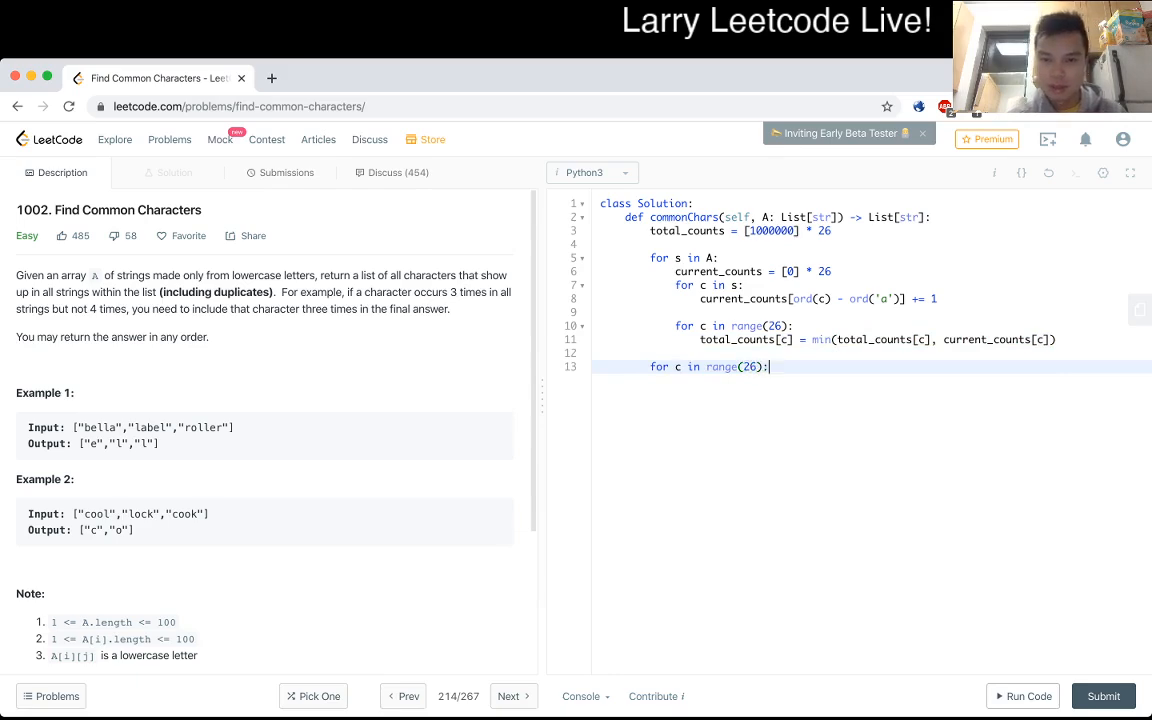
type("results = []")
type("for")
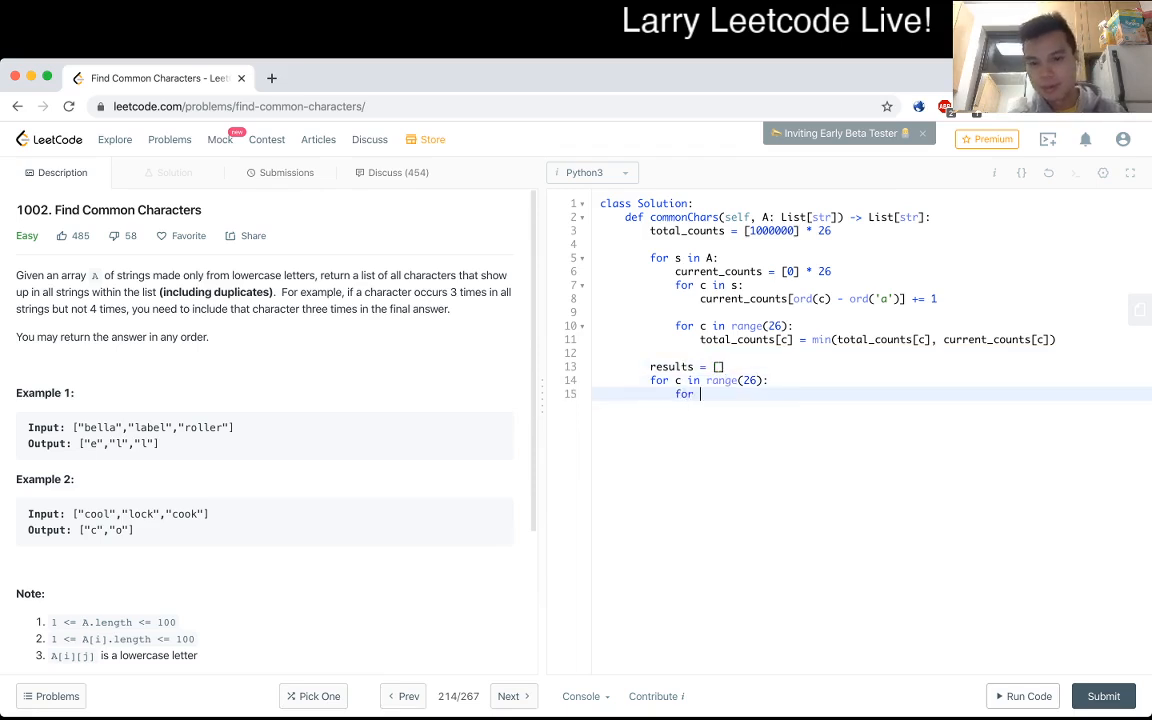
type("_ in range")
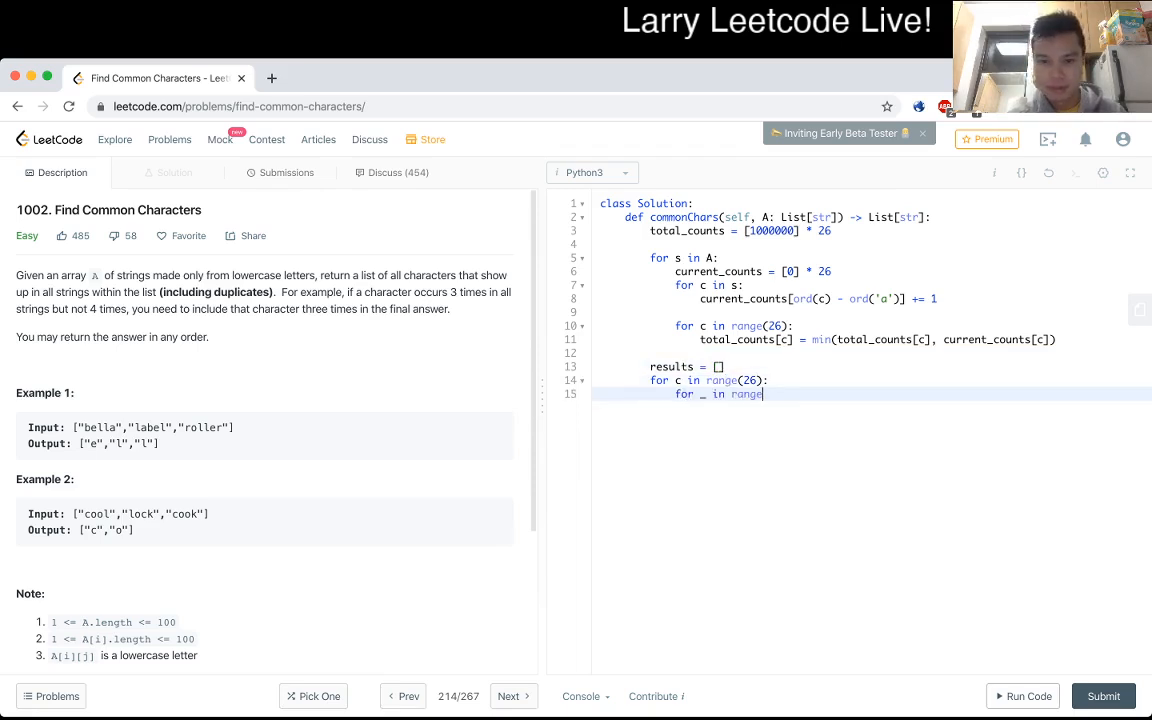
type("tota")
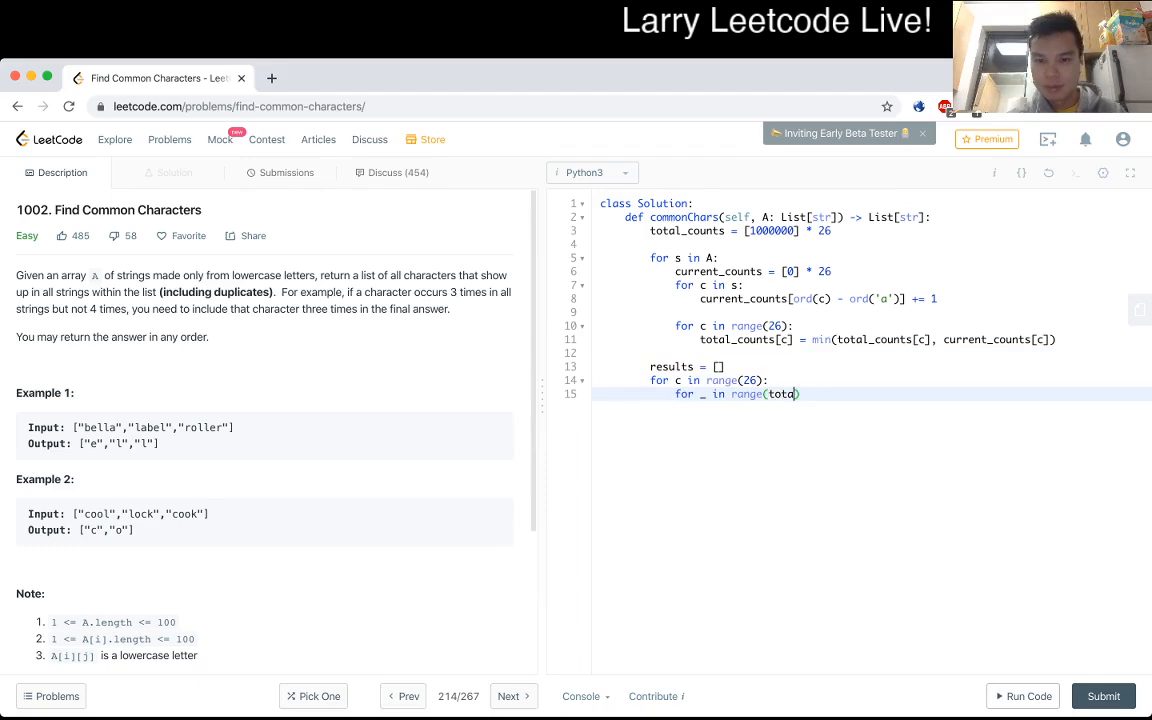
type("l_counts[c])")
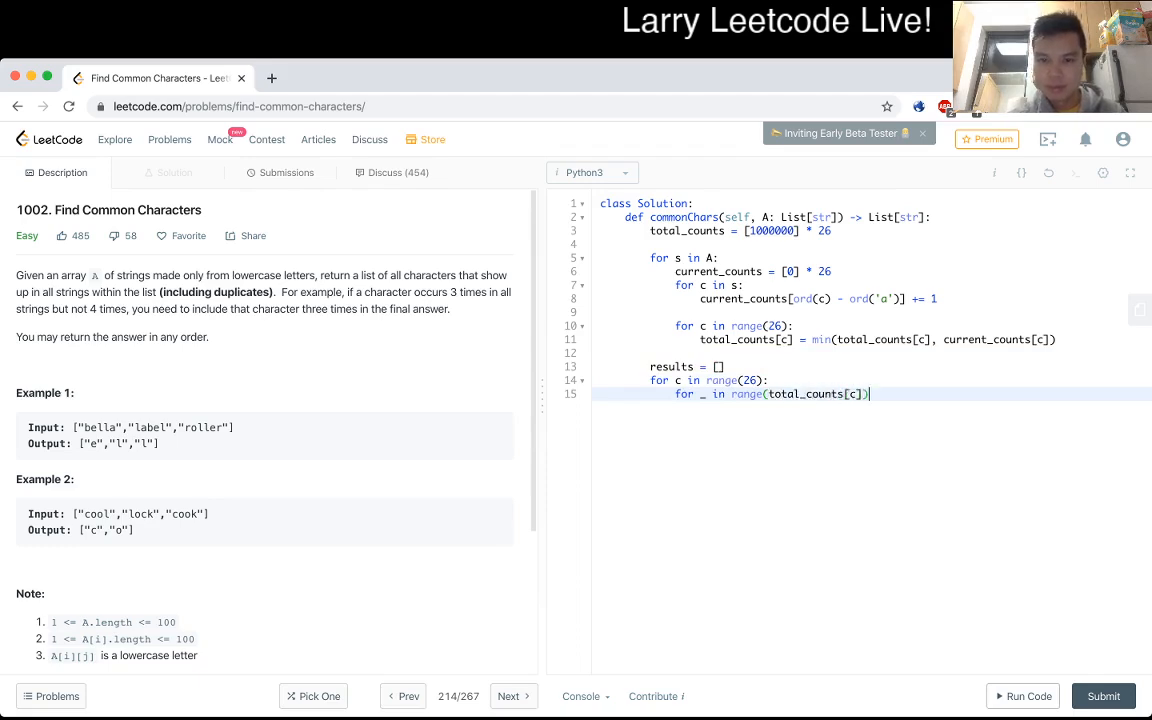
Append str(c + ord('a')) to results inside the inner loop and return results
key("enter")
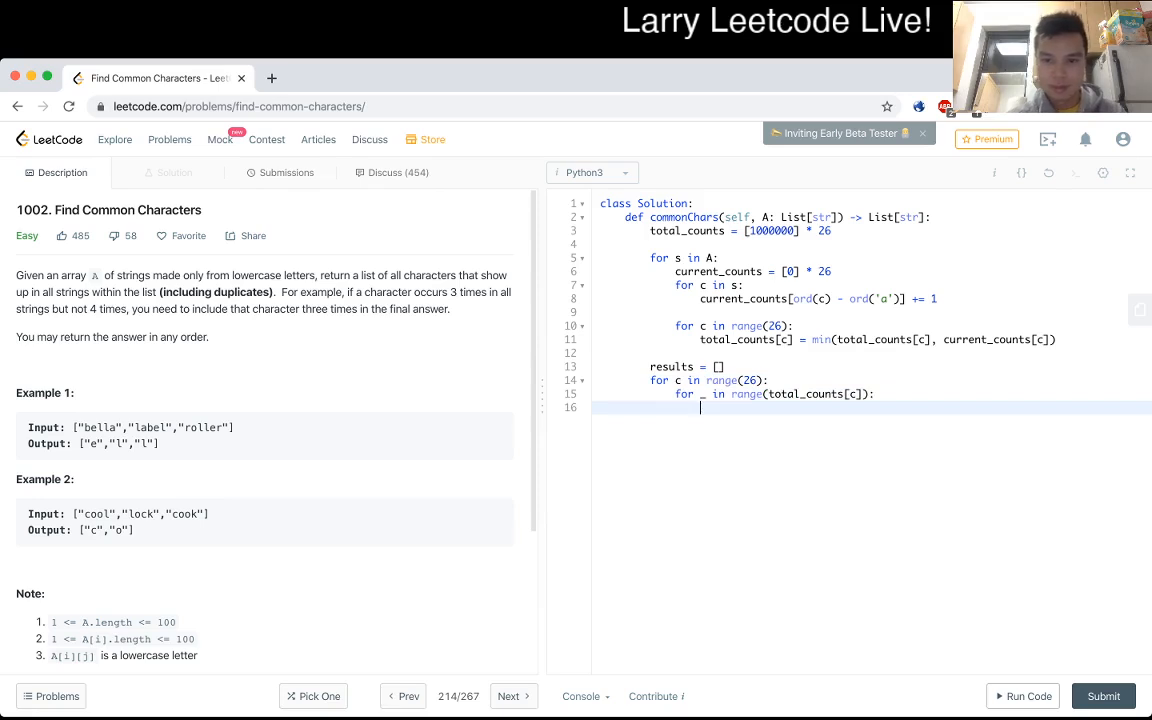
type("results.append()")
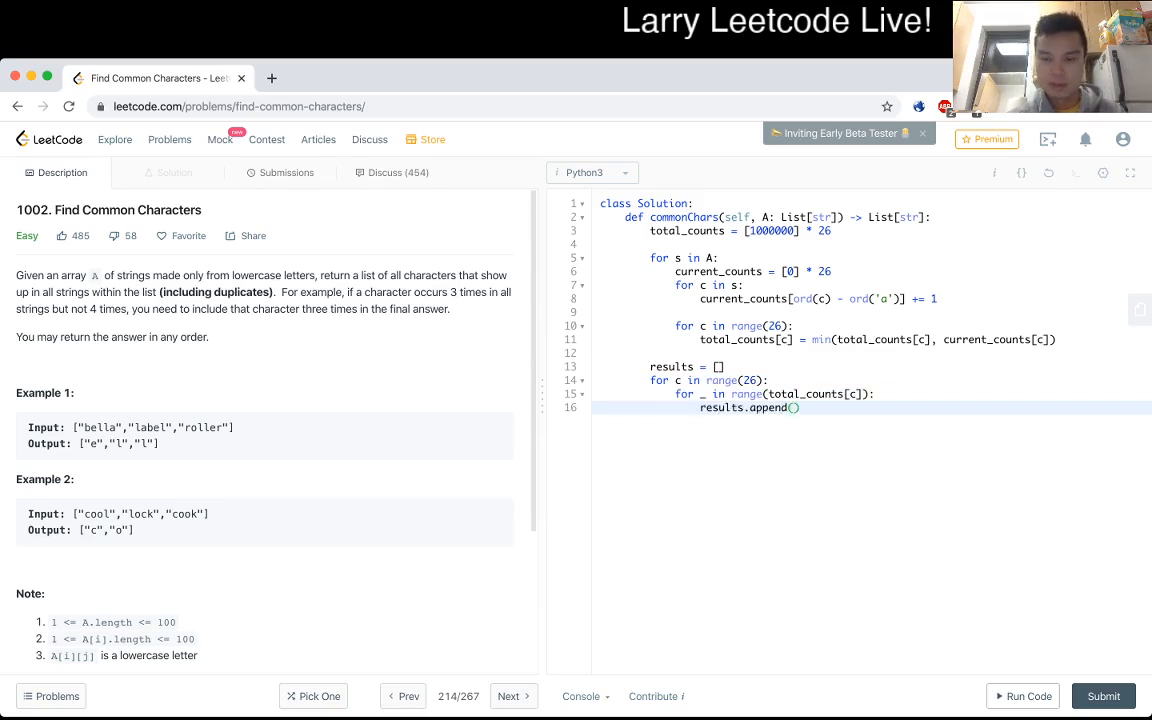
type("str()")
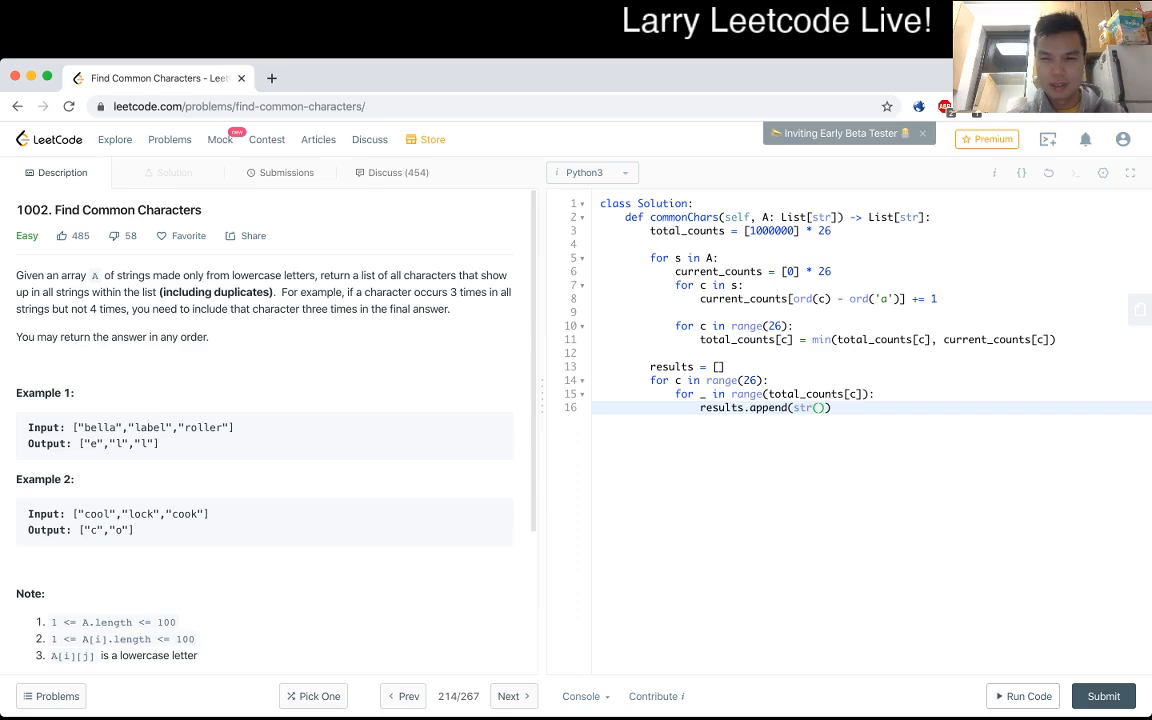
key("Backspace")
type("c + ord")
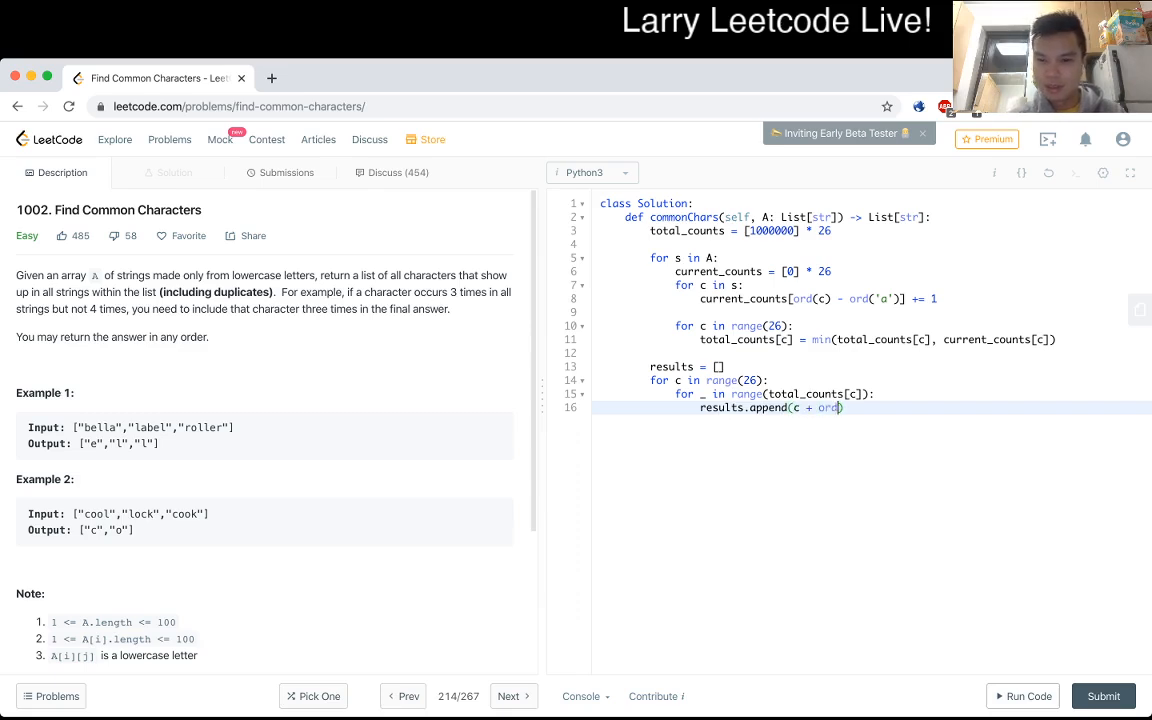
type("'a'))")
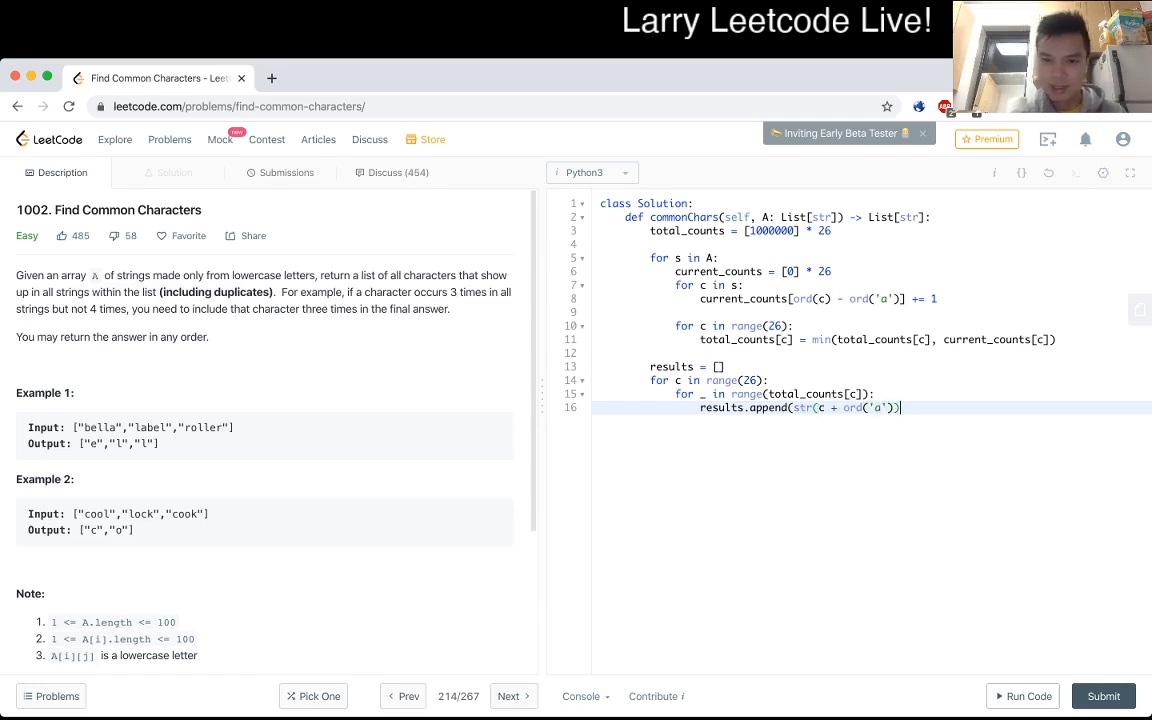
type(")")
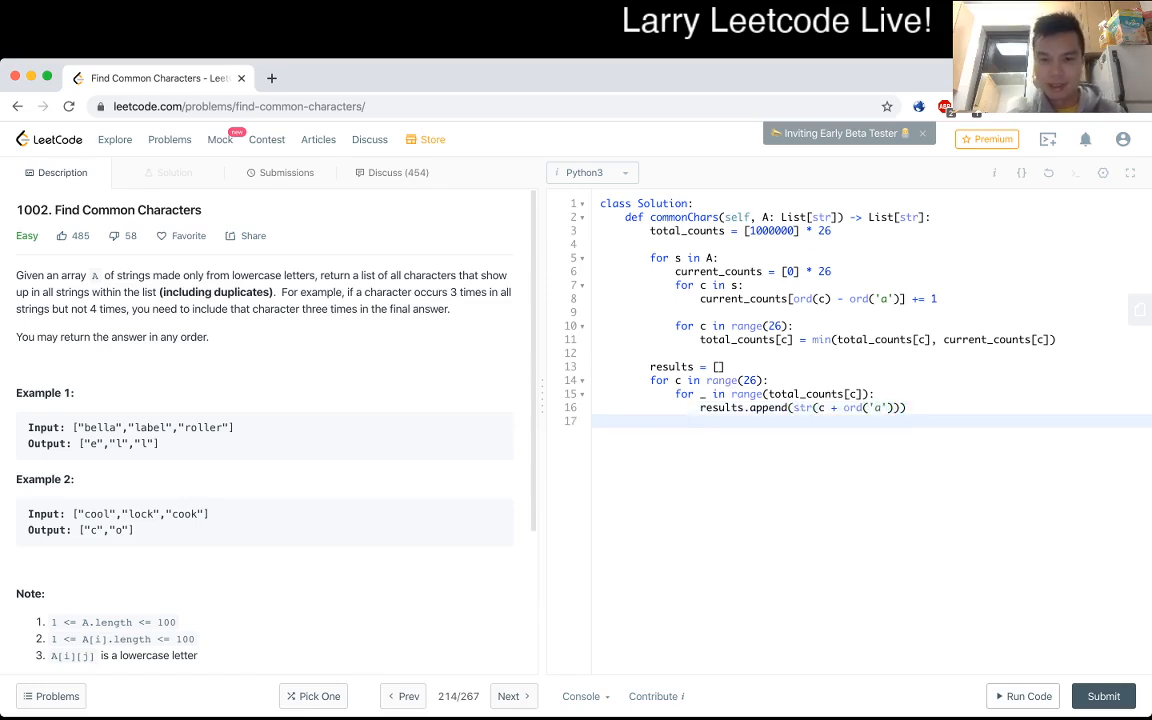
type("return results")
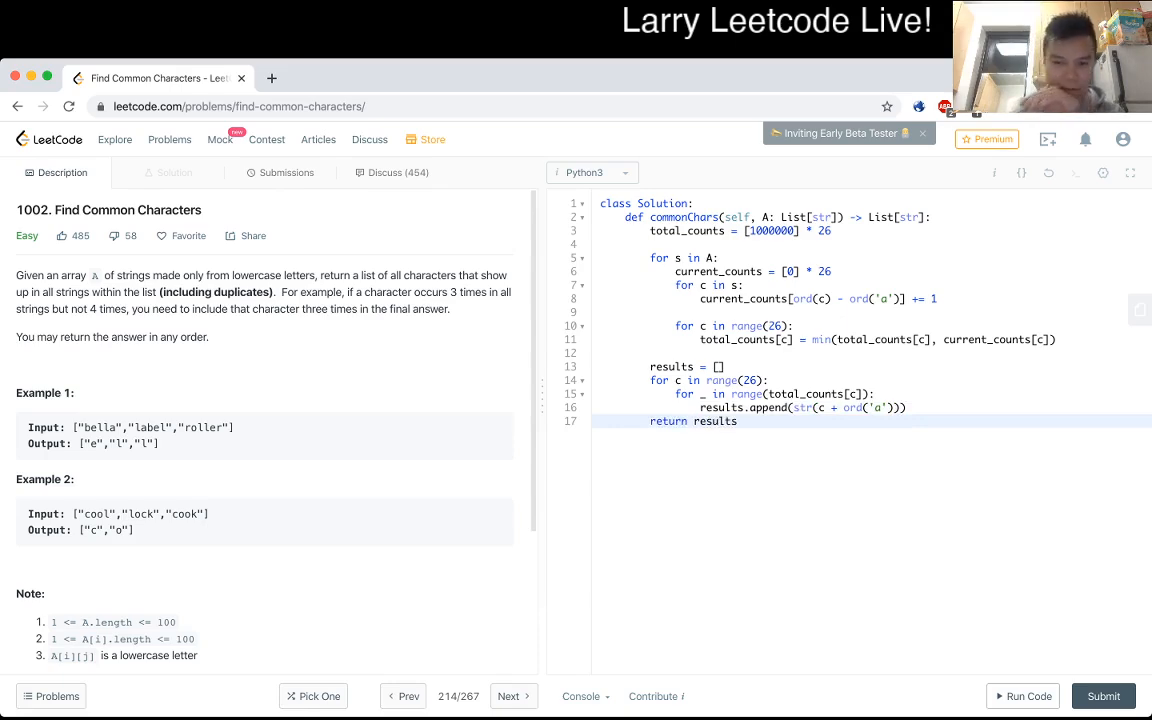
Run the code, see Wrong Answer and Runtime Error, and change the append to chr(c + ord('a'))
left_click(1022, 696)
type("ord(")
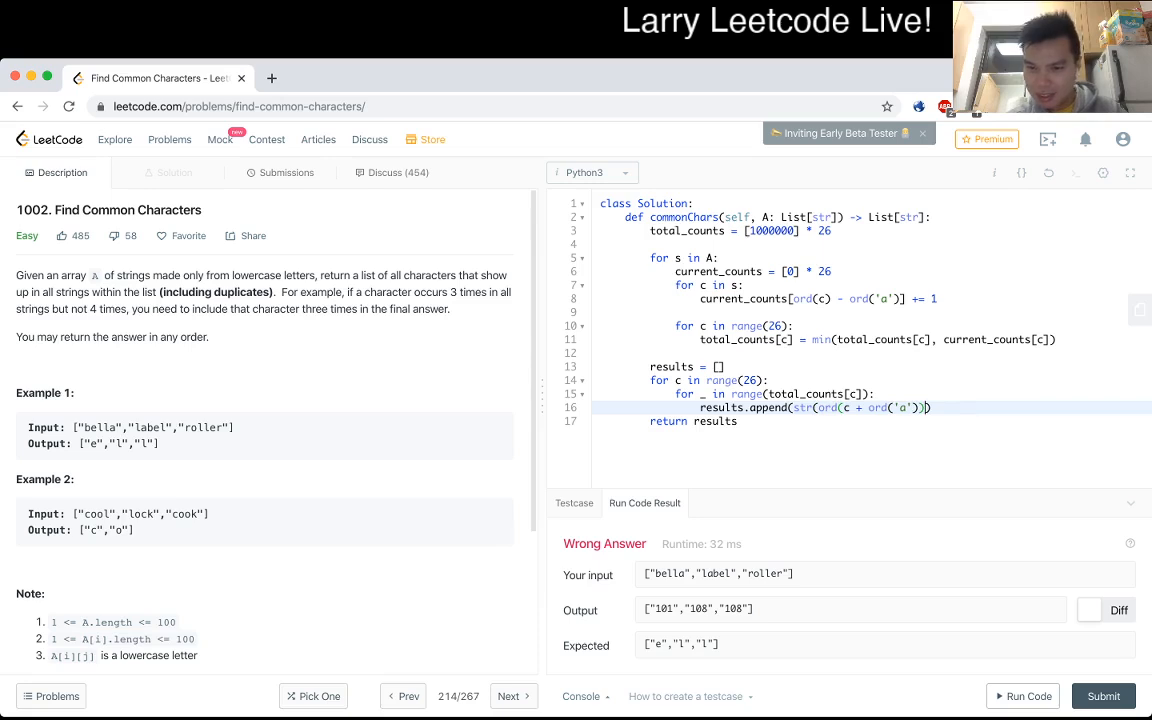
type(")")
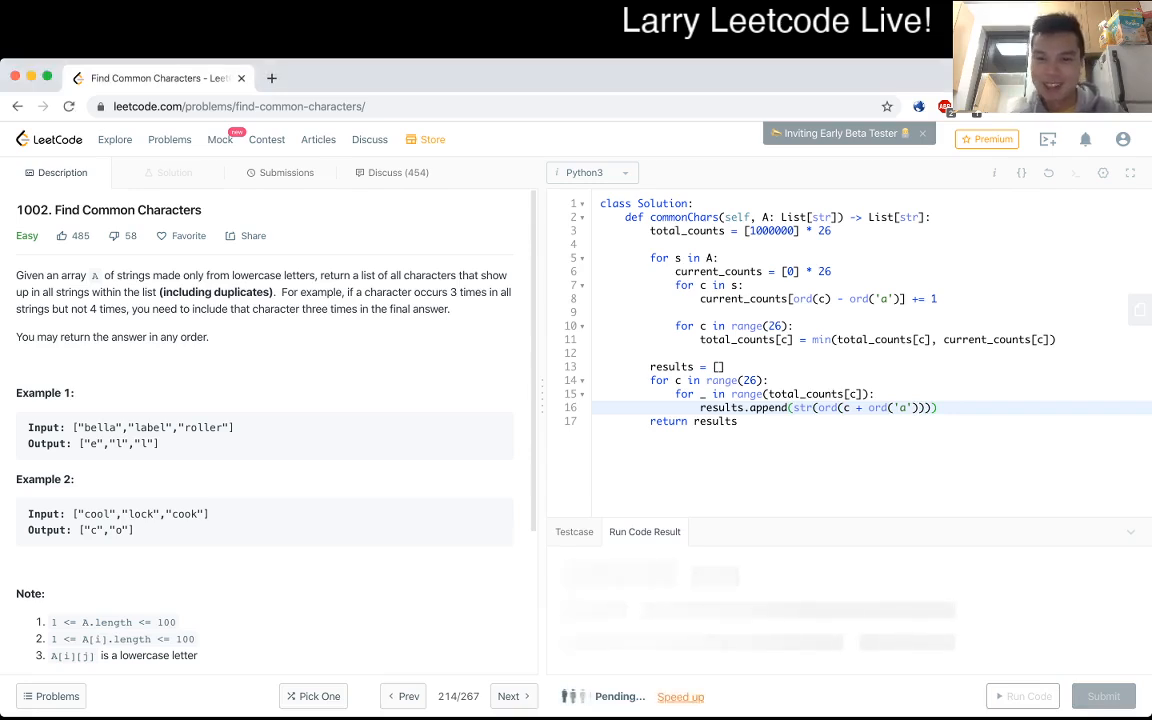
left_click(1022, 696)
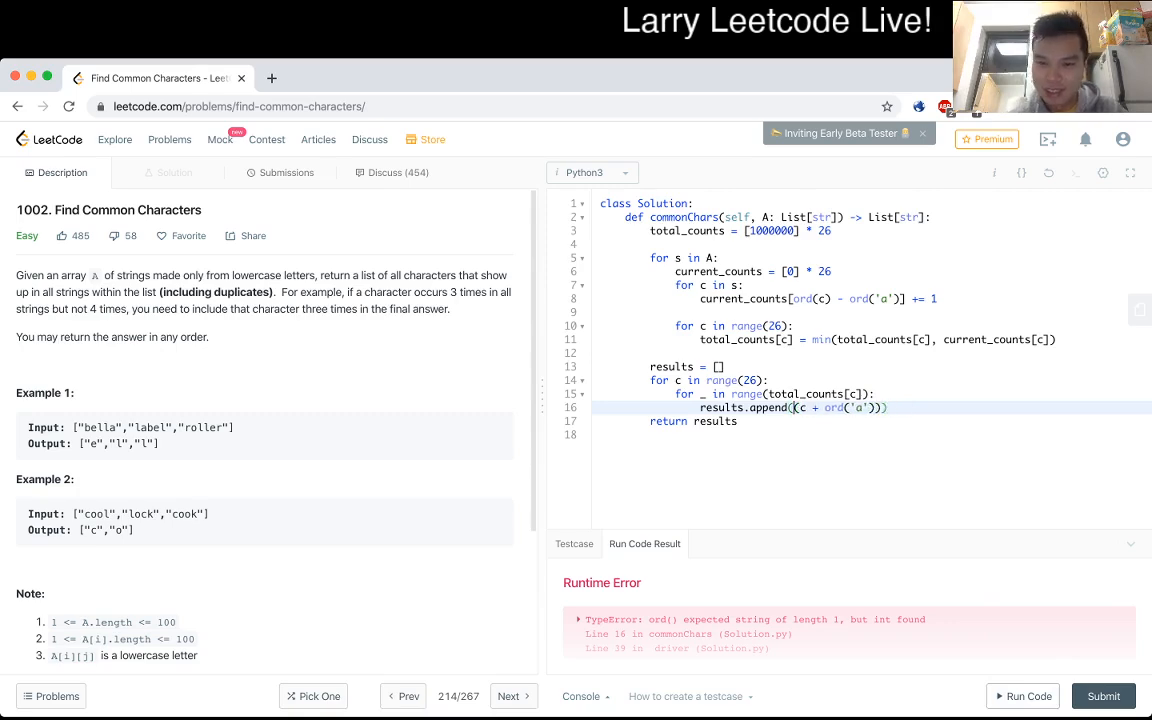
type("chr")
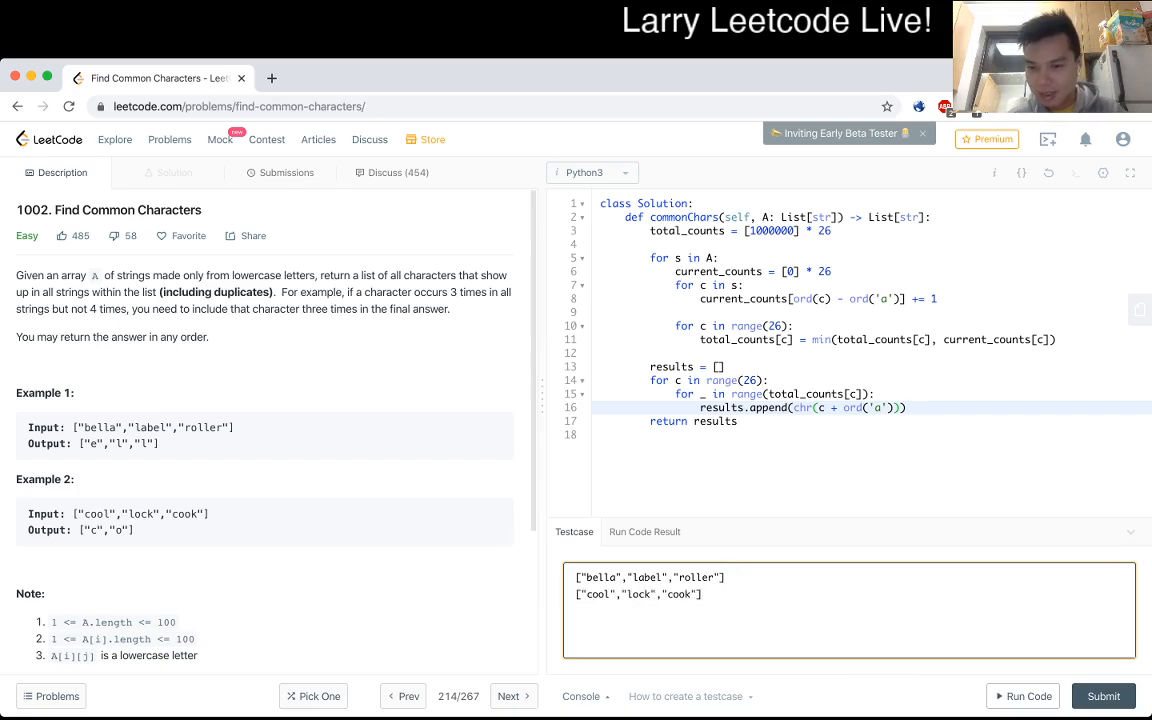
Run once more, then submit the solution and get it judged Accepted
left_click(1022, 696)
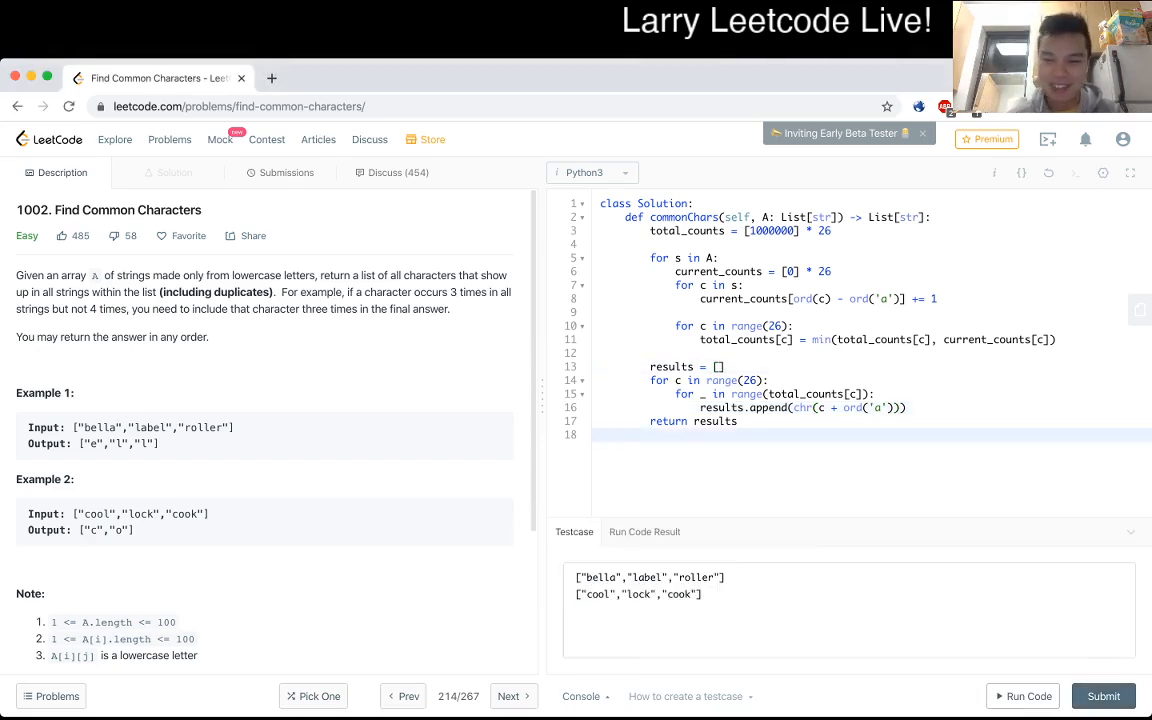
left_click(1104, 696)
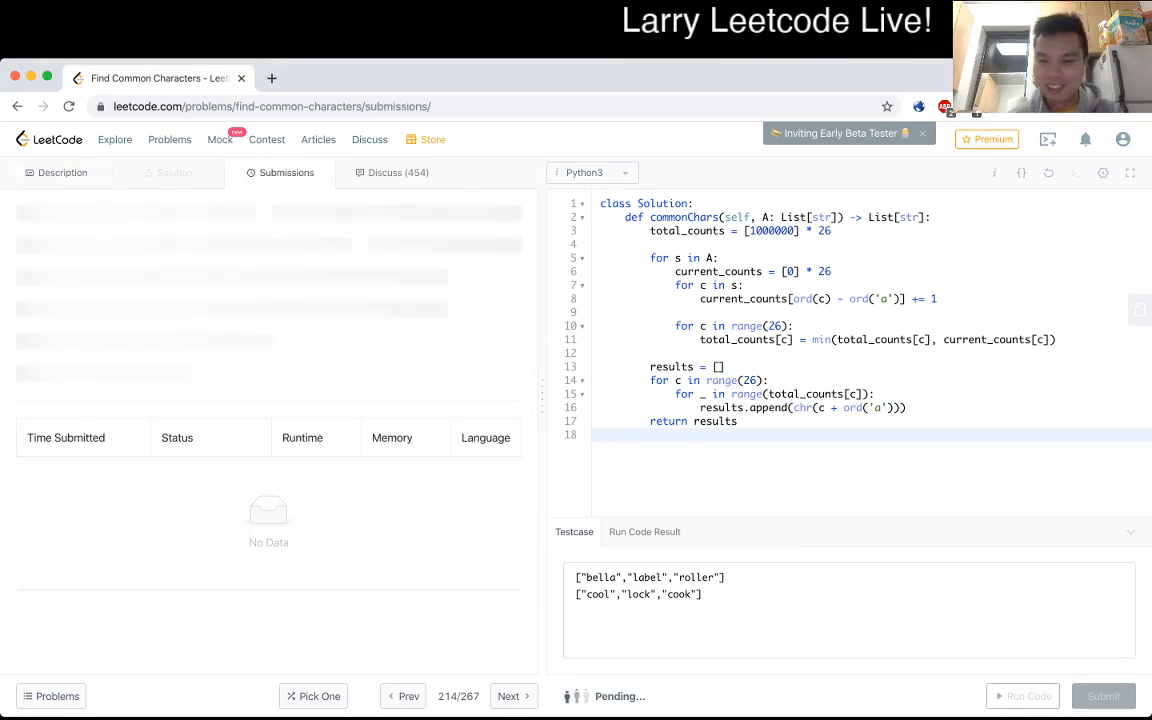
left_click(1104, 696)
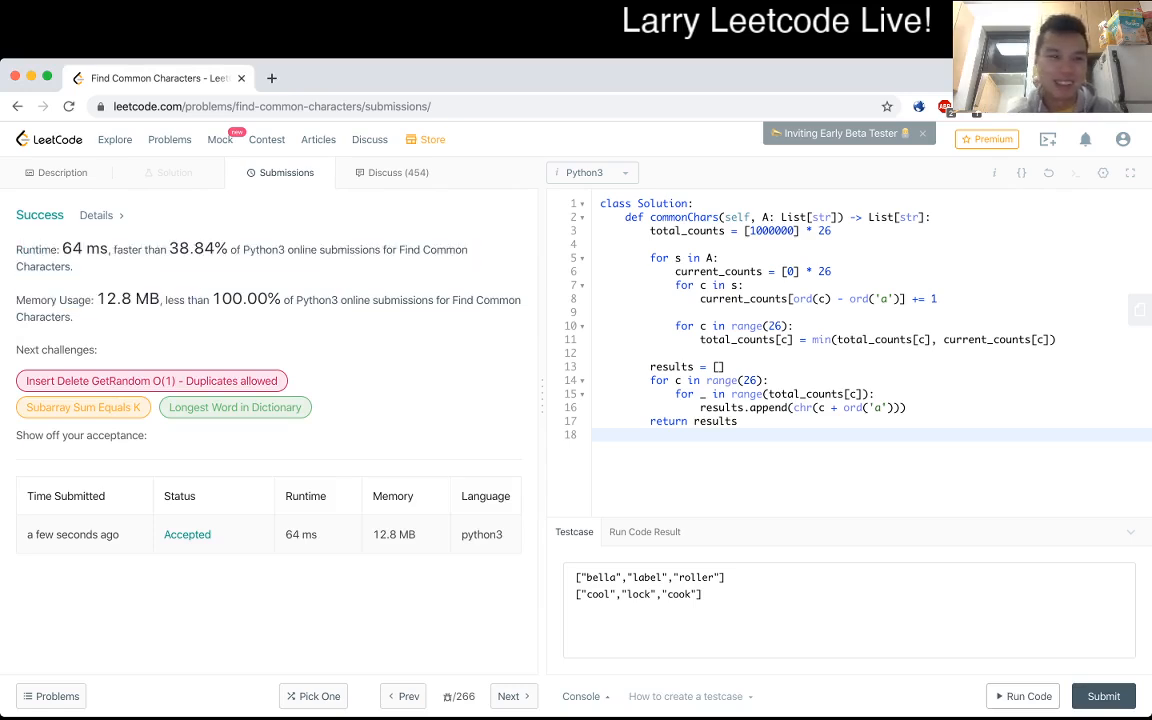
Review the accepted counting-and-merging code and return to the problem statement
double_click(72, 248)
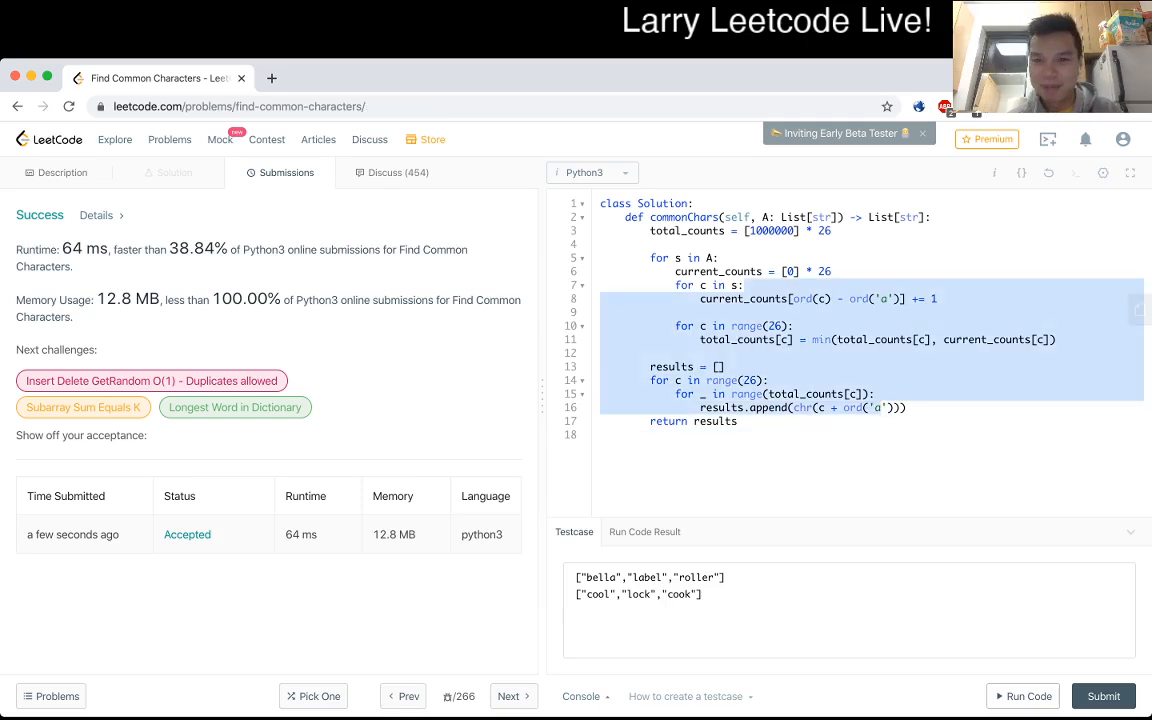
left_click(62, 172)
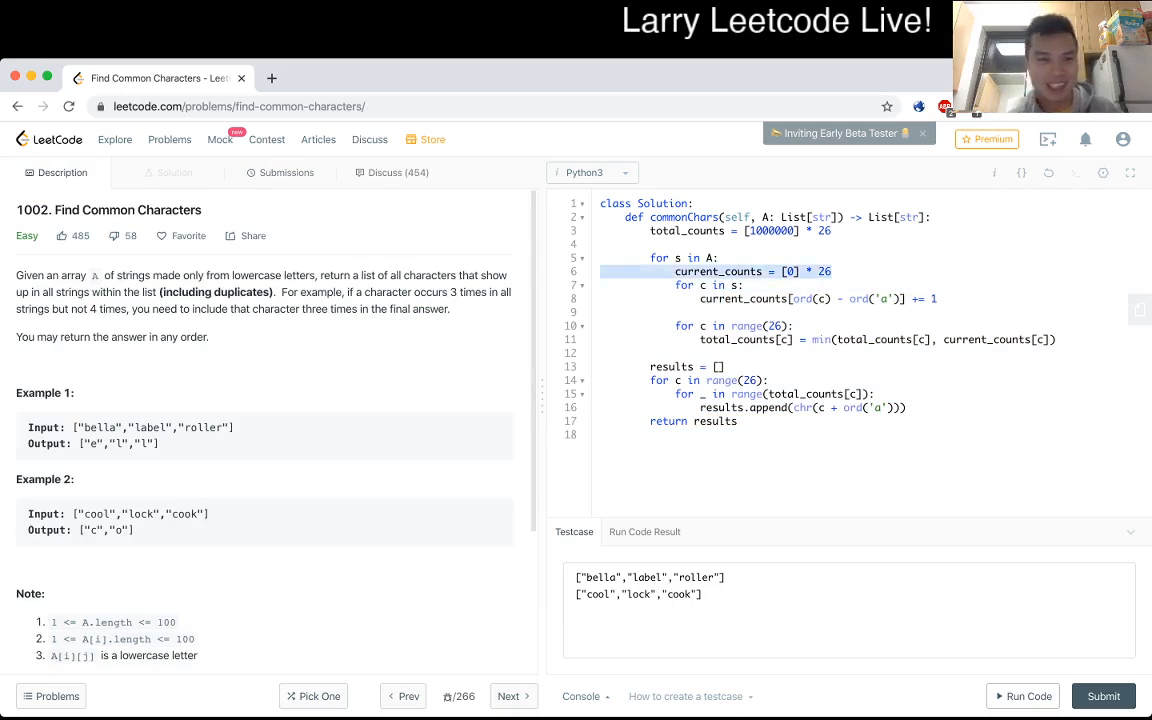
left_click(1104, 696)
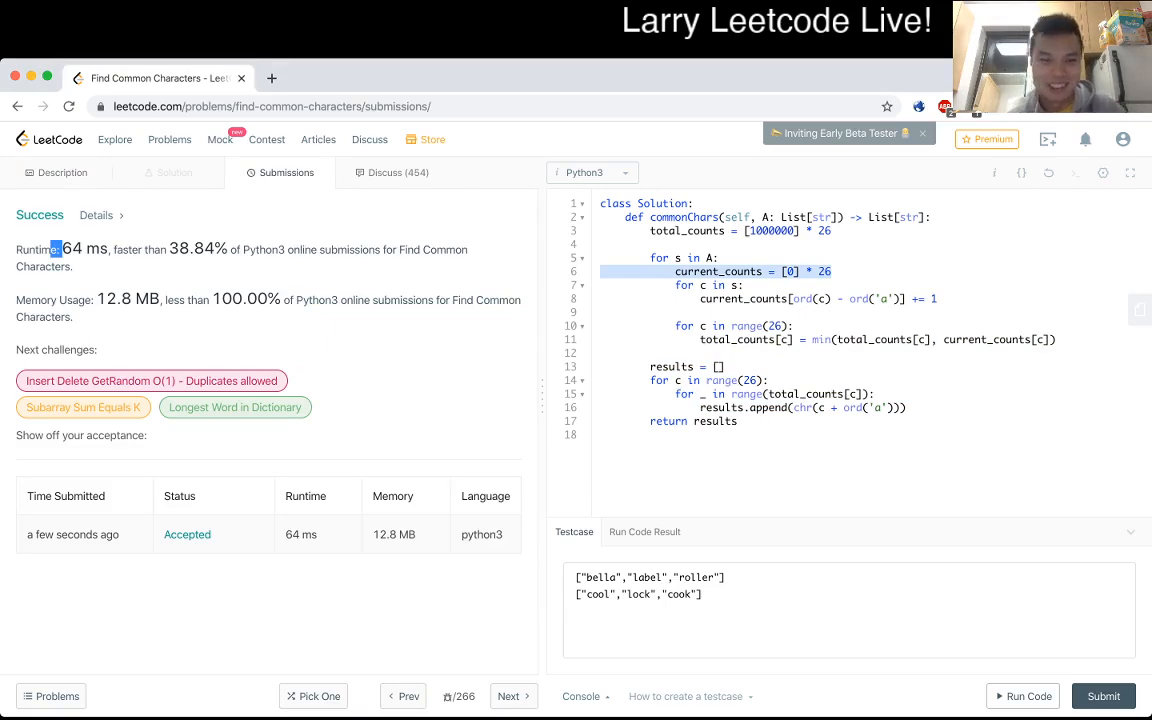
left_click(62, 172)
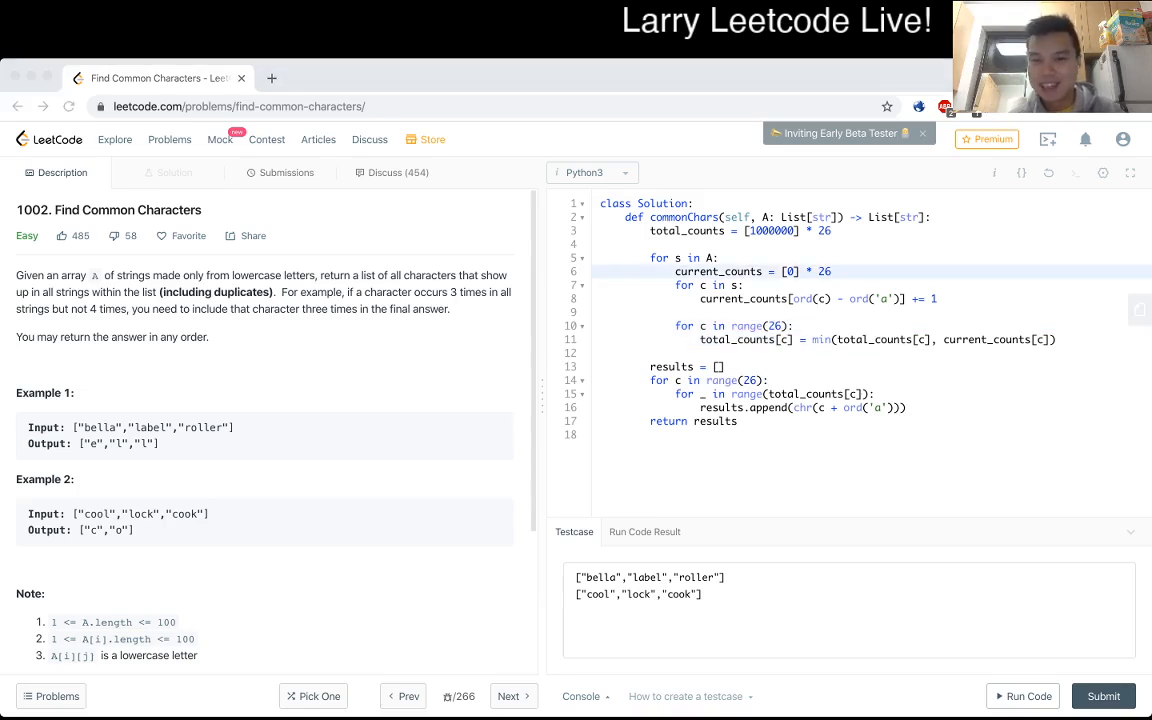
left_click(722, 366)
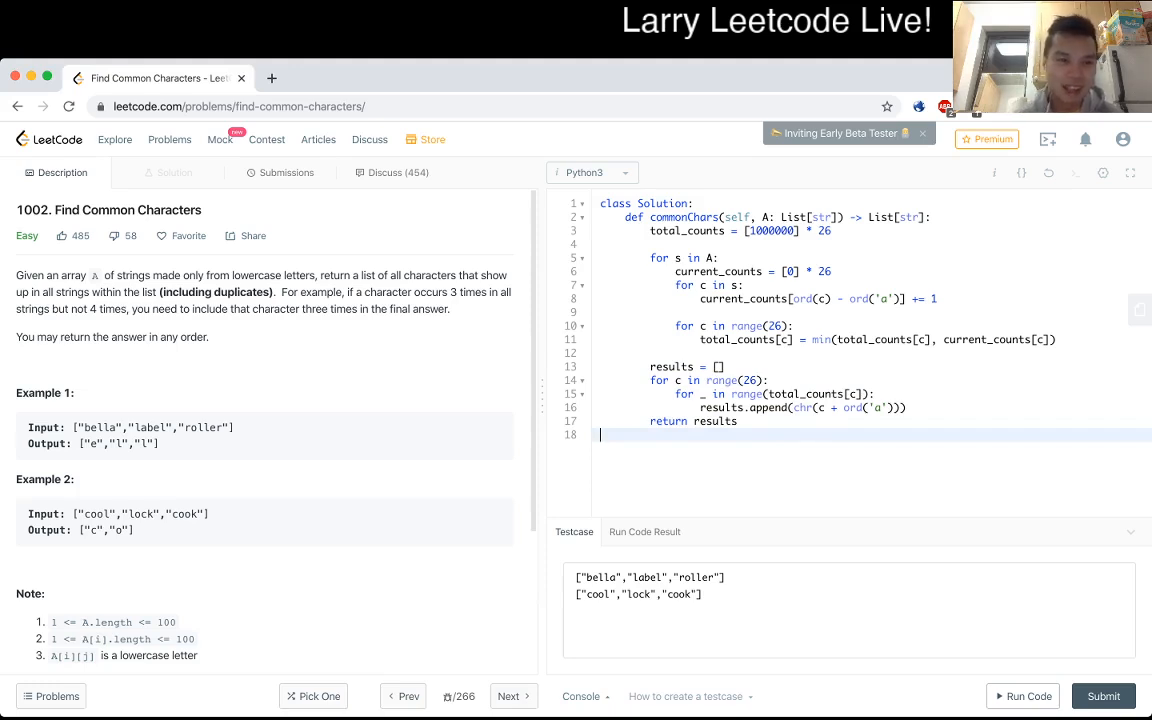
scroll("down", 3)
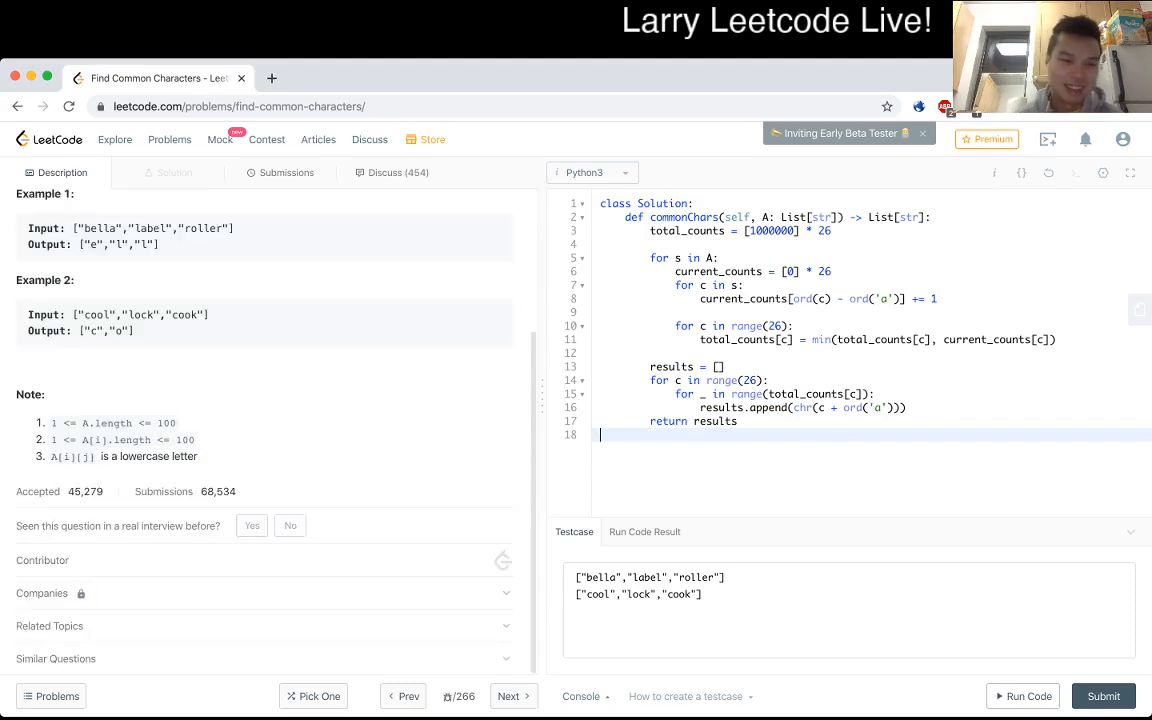